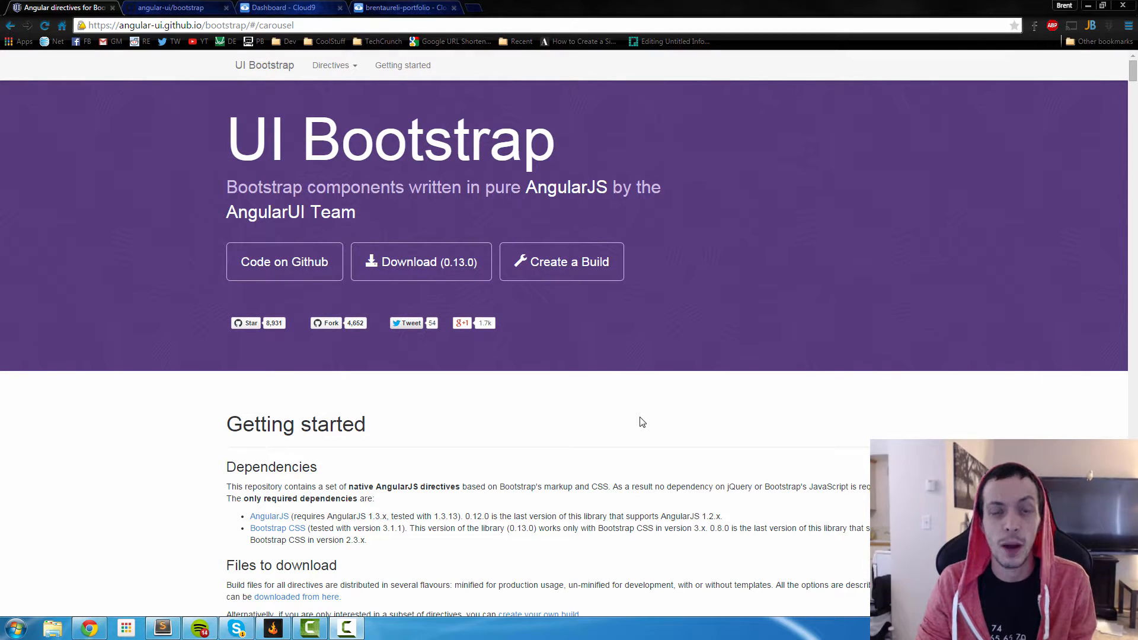
Step: Add "angular-bootstrap": "~0.13.0" to the dependencies in bower.json
left_click(403, 7)
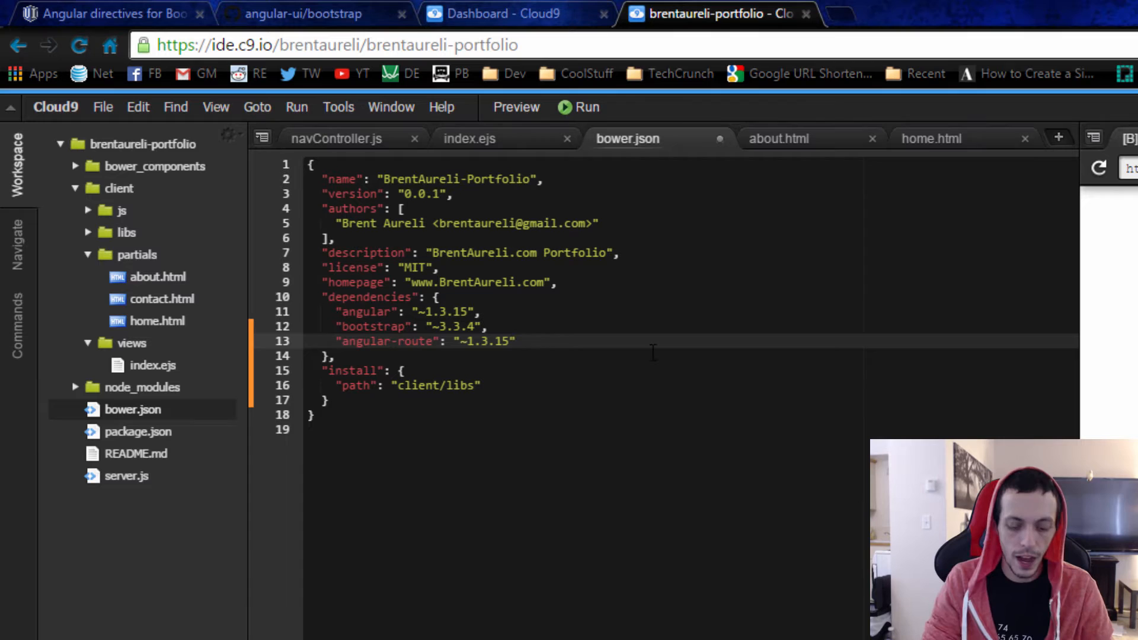
type("angular-bootstrap\":")
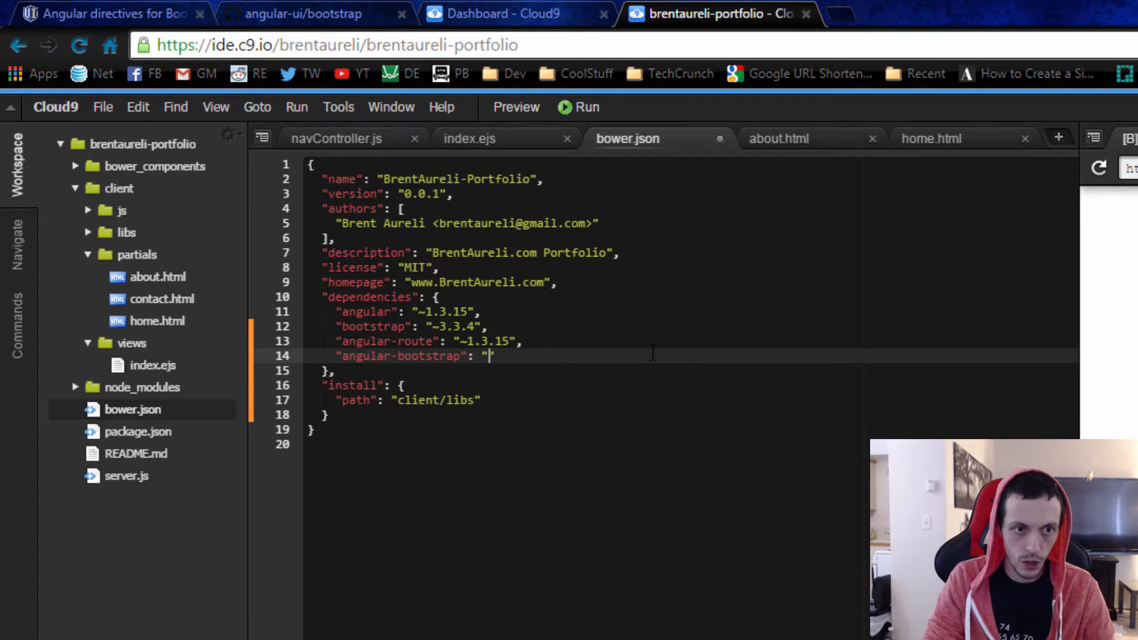
type("~0.")
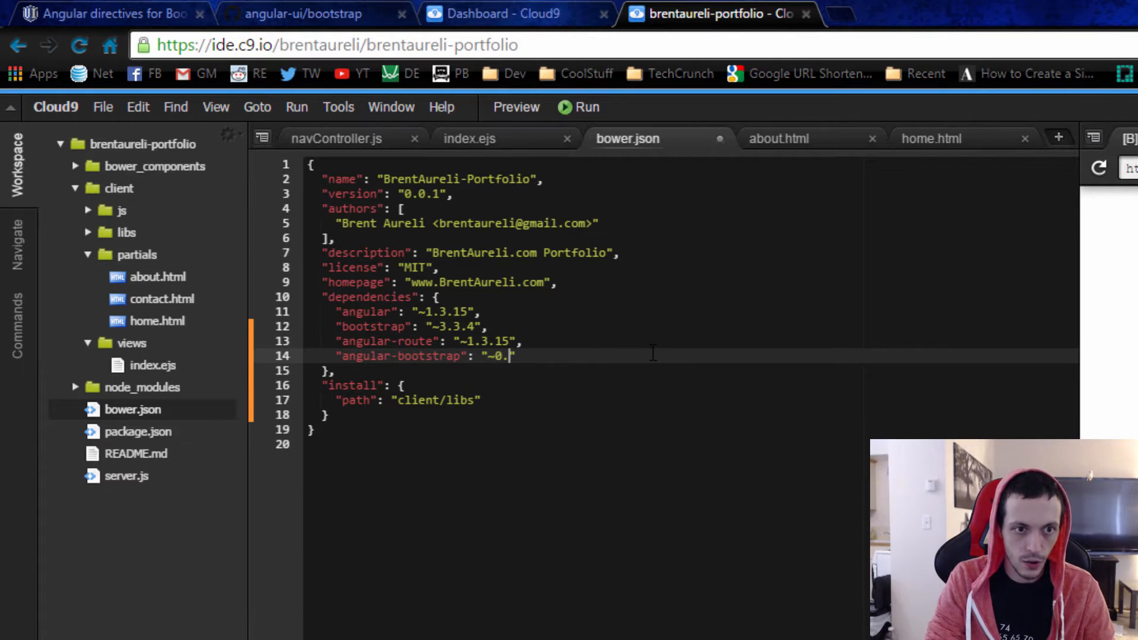
type("13.0")
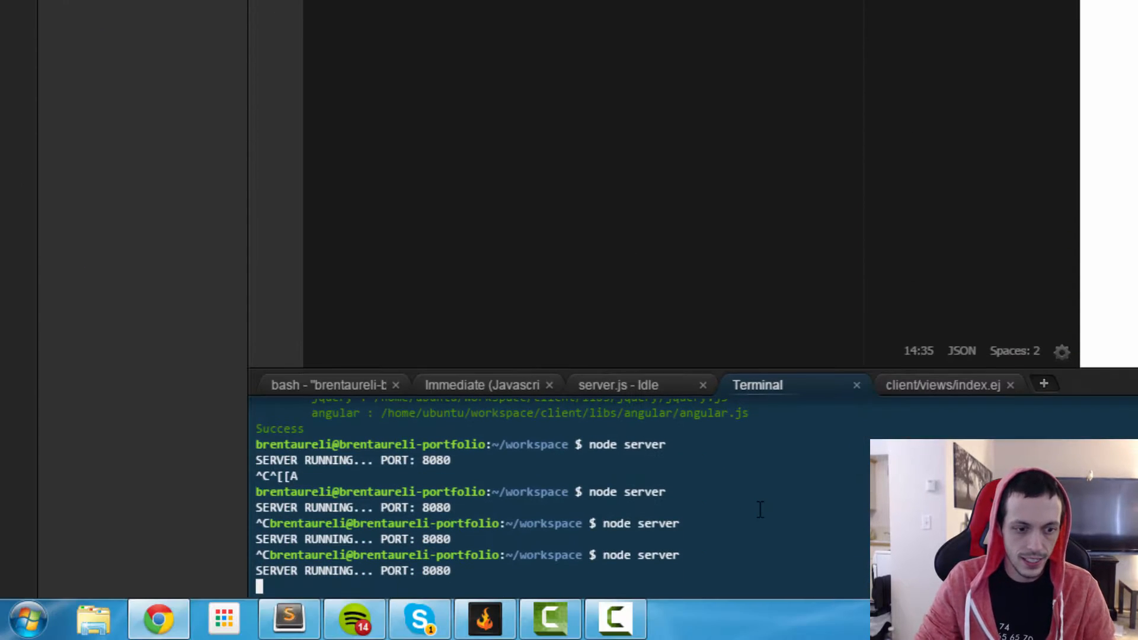
Step: Stop the node server with Ctrl+C and run bower-installer in the terminal
key("Ctrl+c")
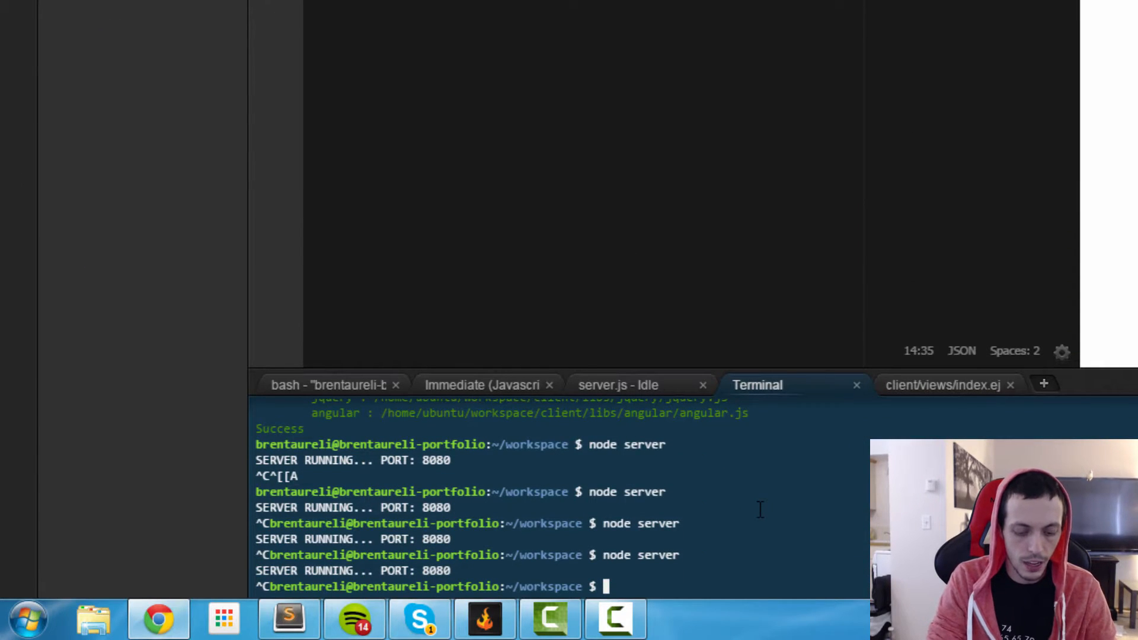
type("bootst")
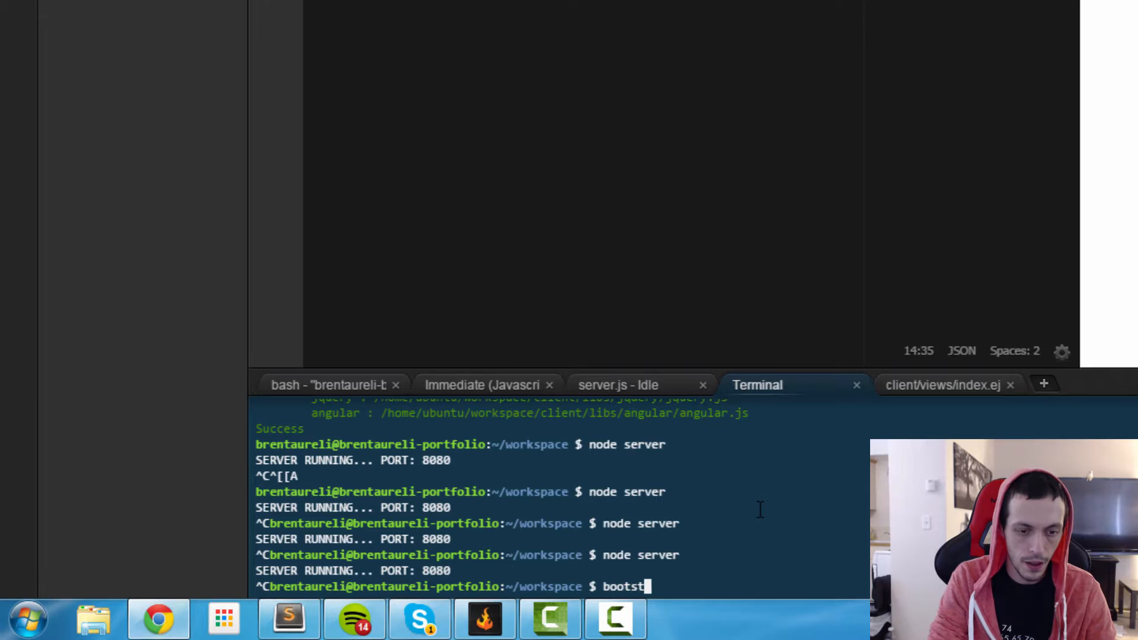
type("bow")
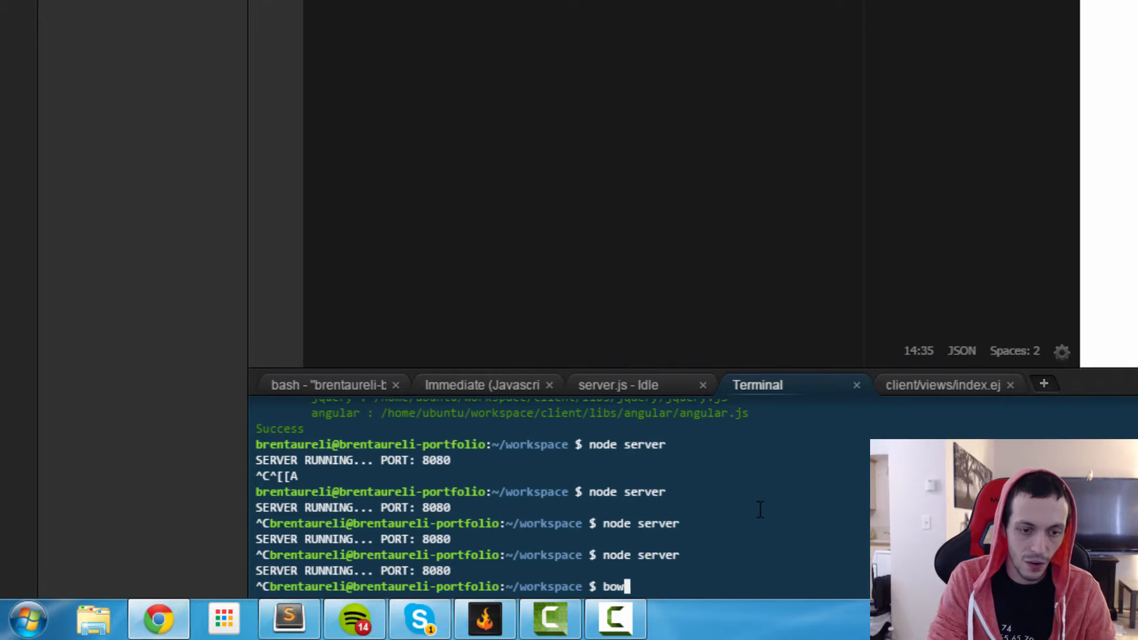
type("er-installe")
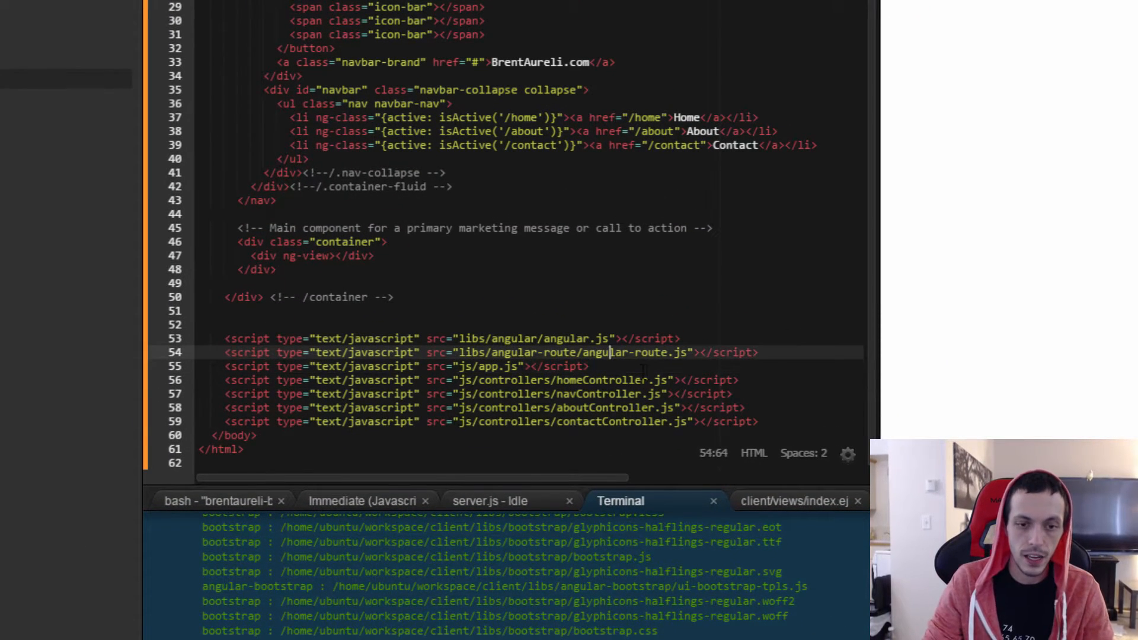
Step: Add a script tag in index.ejs pointing to libs/angular-bootstrap/ui-bootstrap-tpls.js after app.js
type("script")
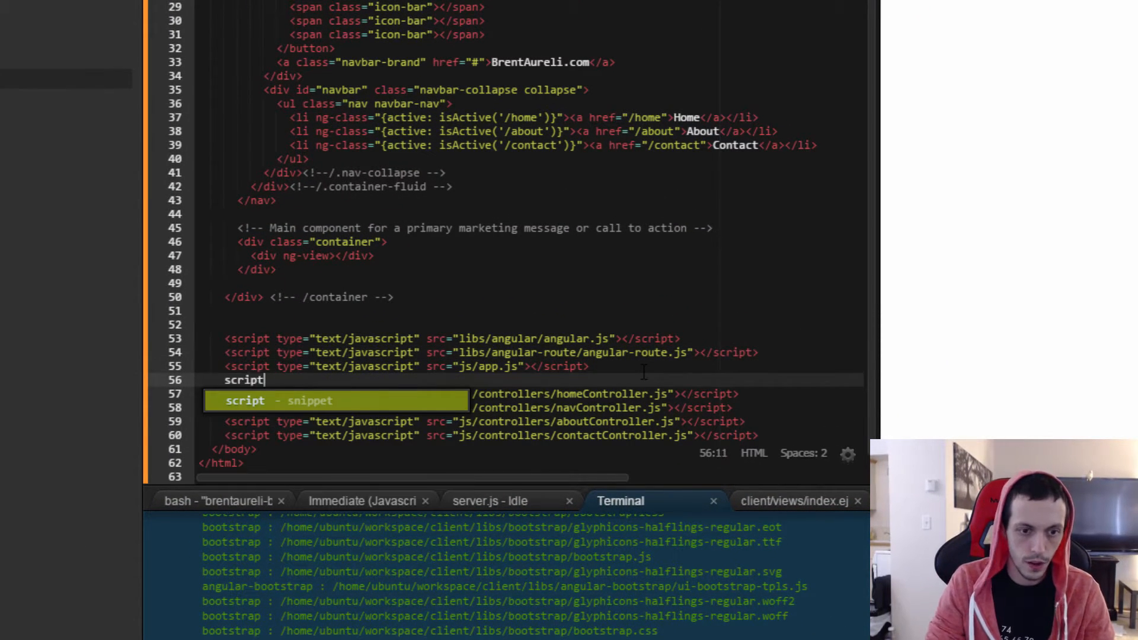
key("Tab")
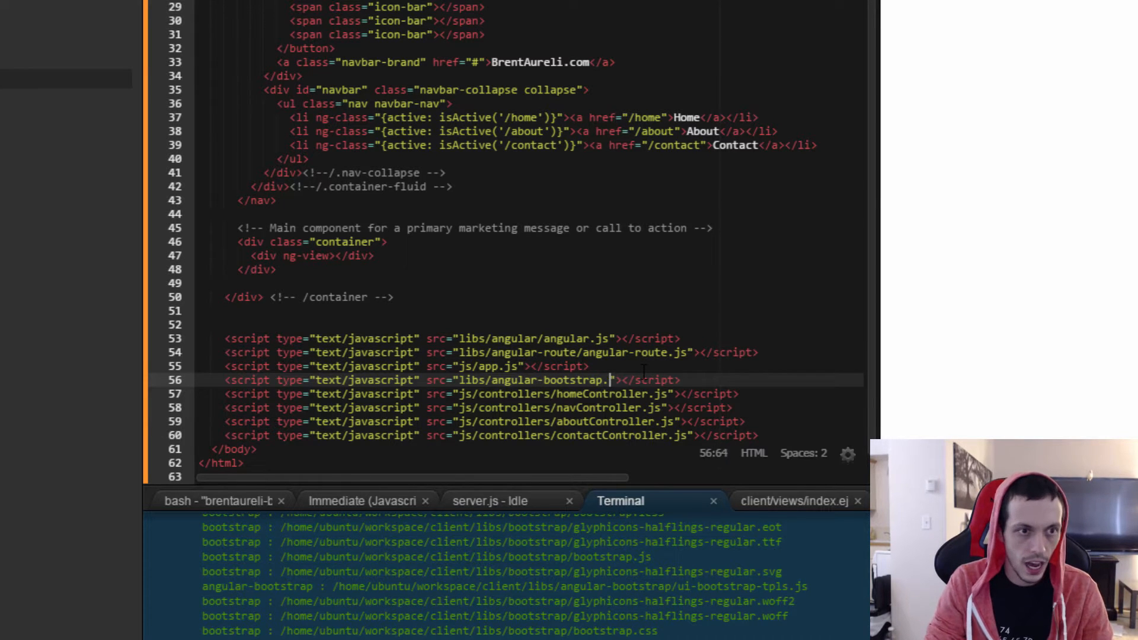
key("Backspace")
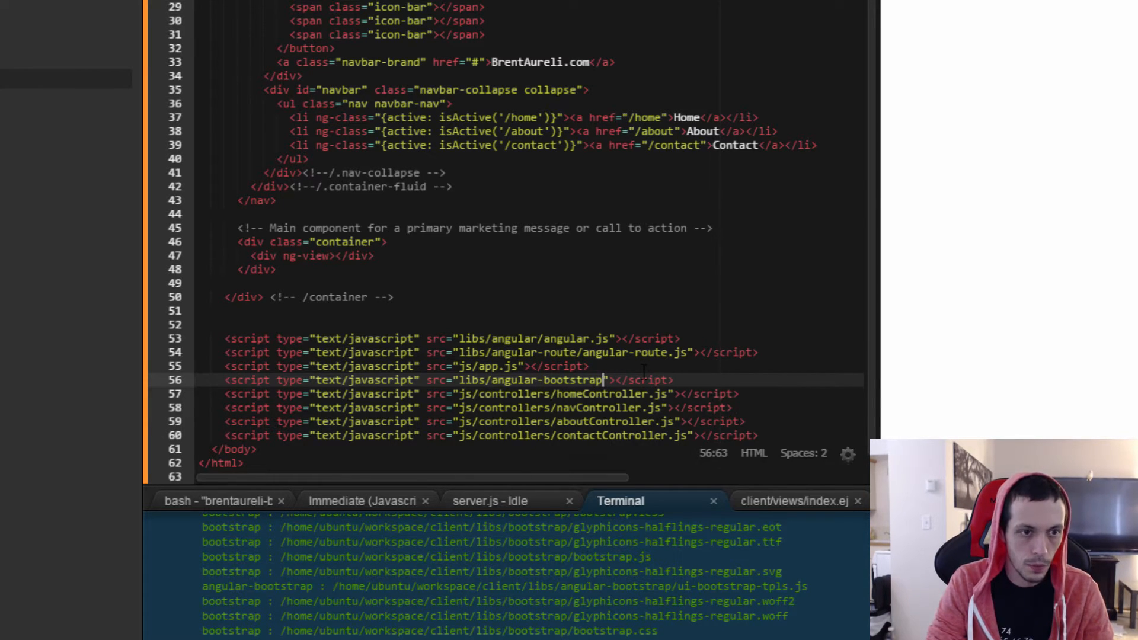
type("-tpl")
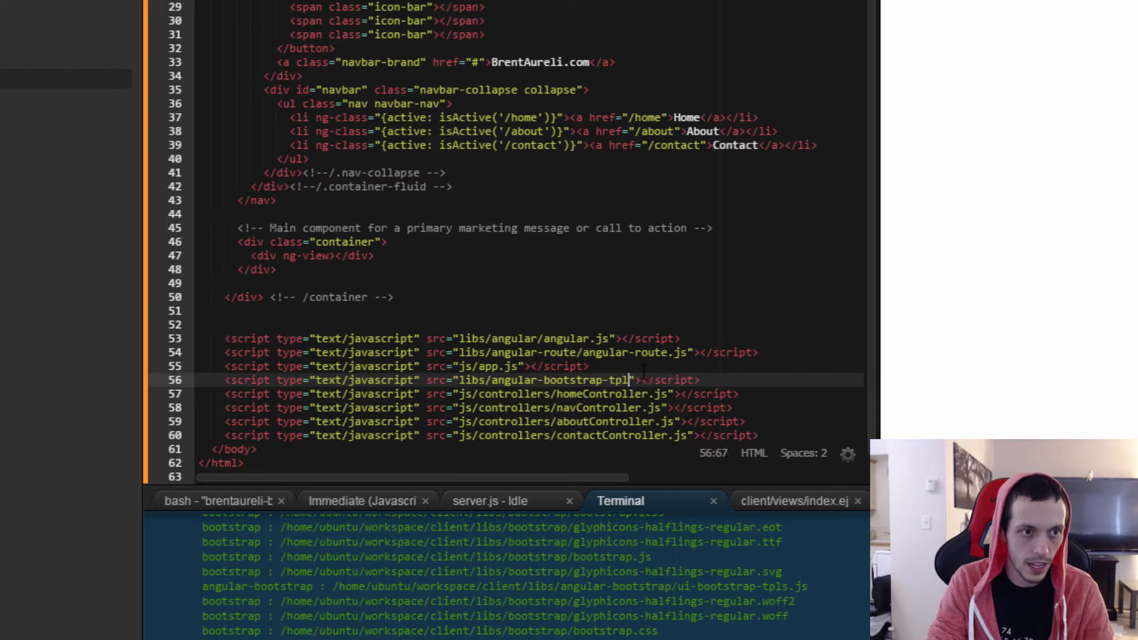
type("s.js")
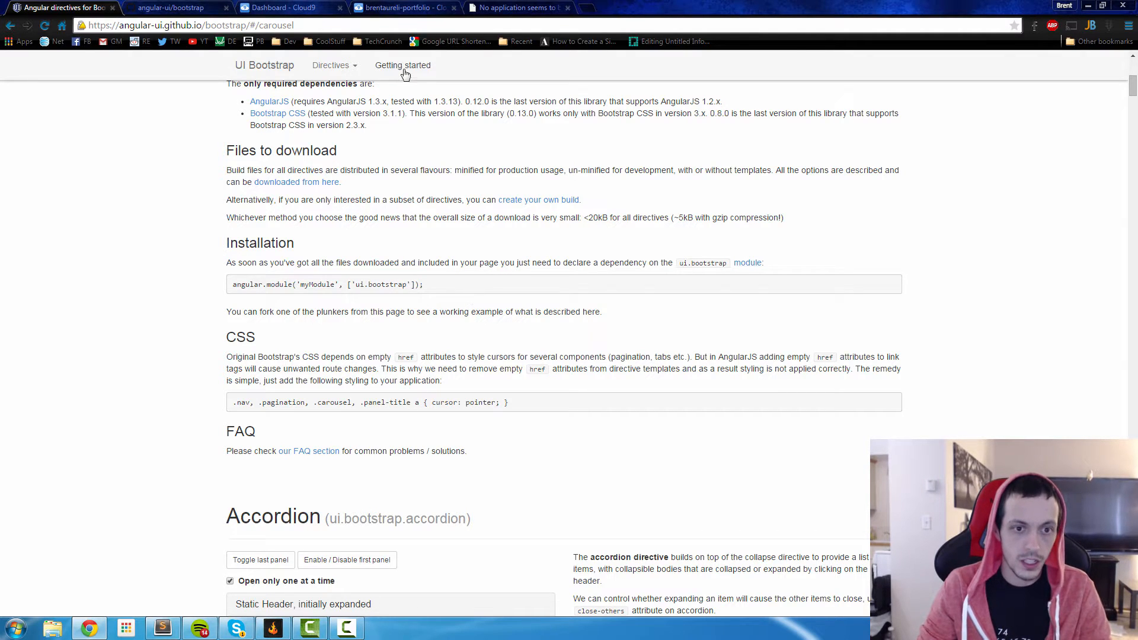
Step: Jump to the Getting started section of the UI Bootstrap docs
left_click(403, 7)
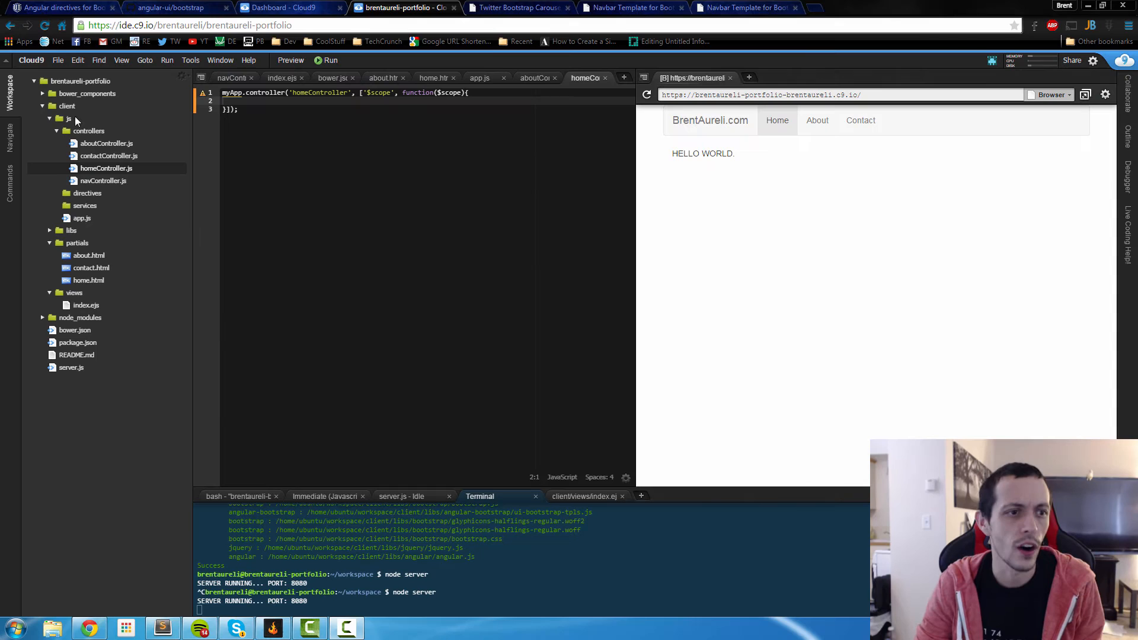
Step: Create a new img folder inside the client folder
right_click(66, 106)
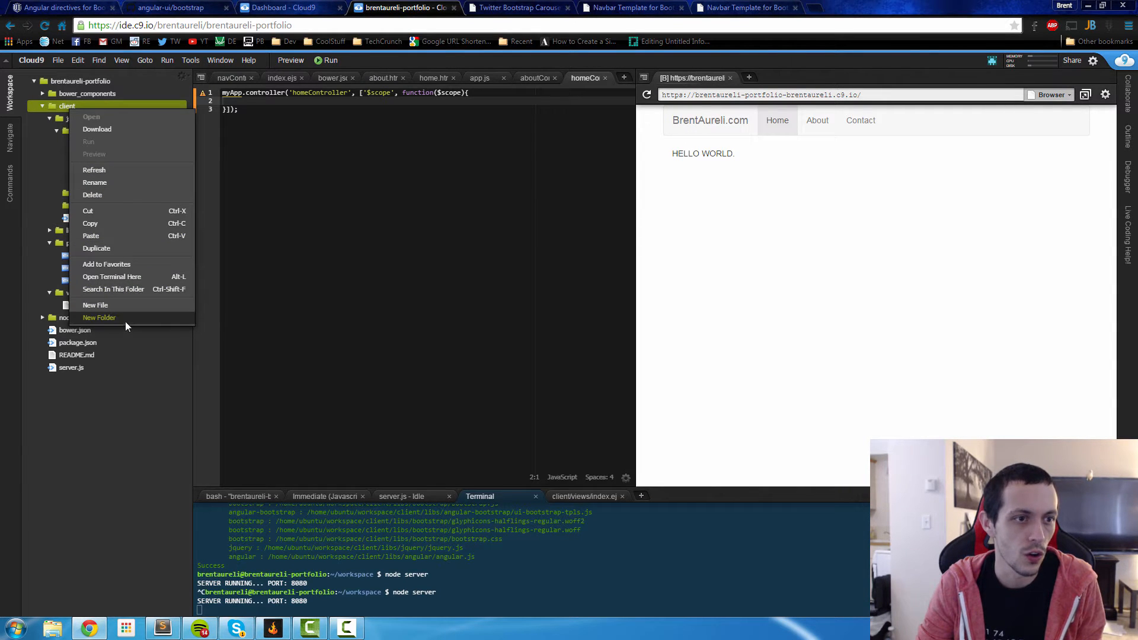
left_click(100, 318)
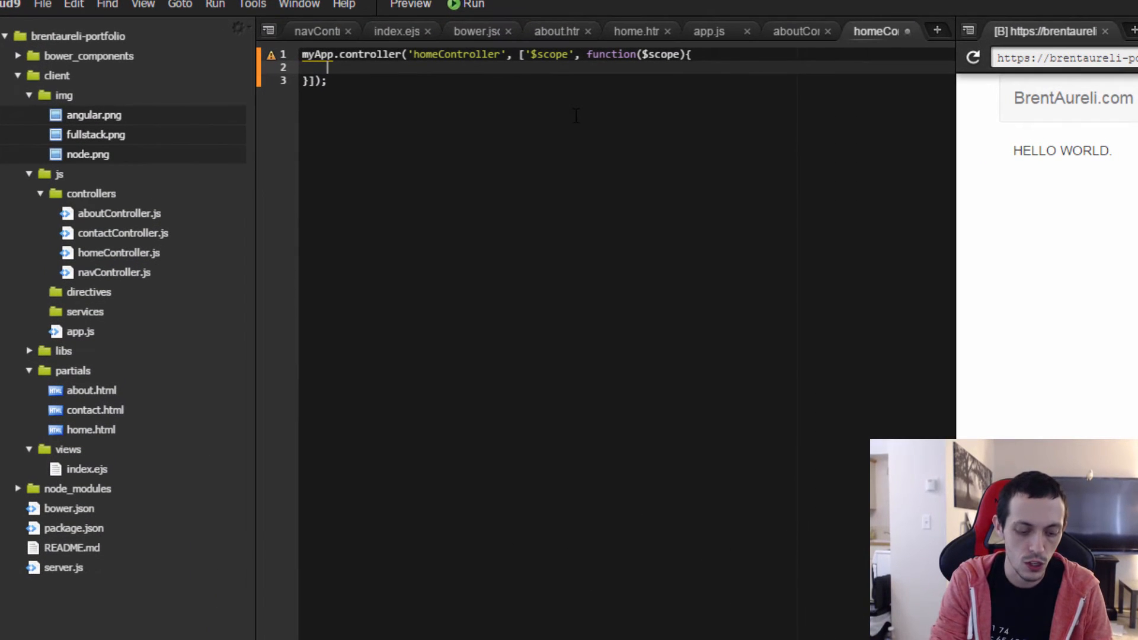
Step: Define $scope.slides with image entries img/angular.png, img/node.png and img/fullstack.png
type("$scope")
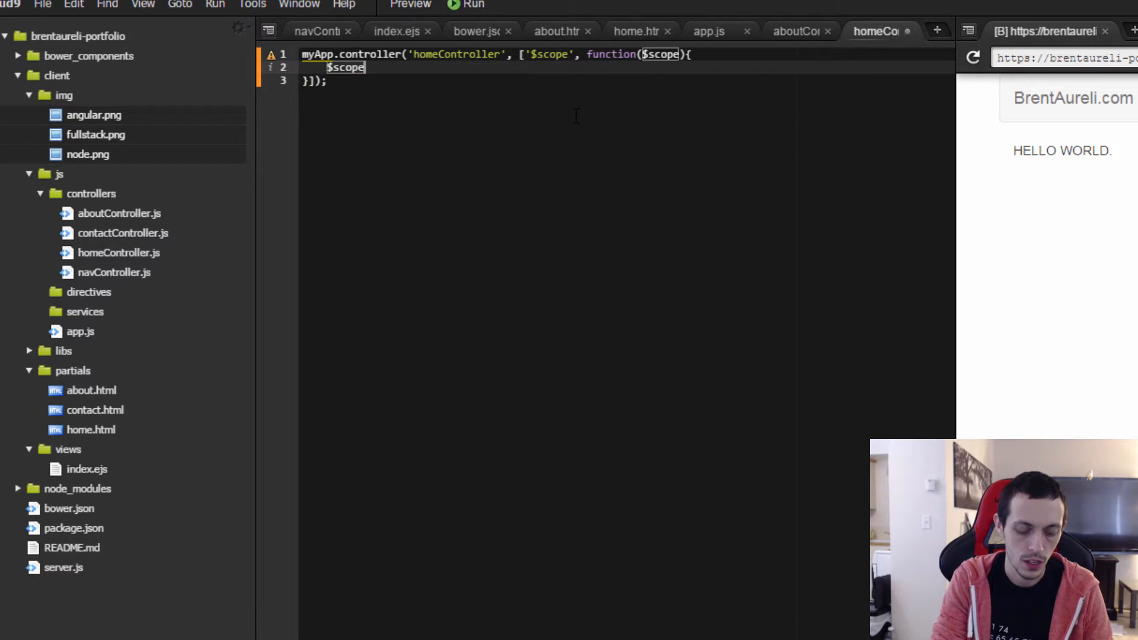
type(".slides =")
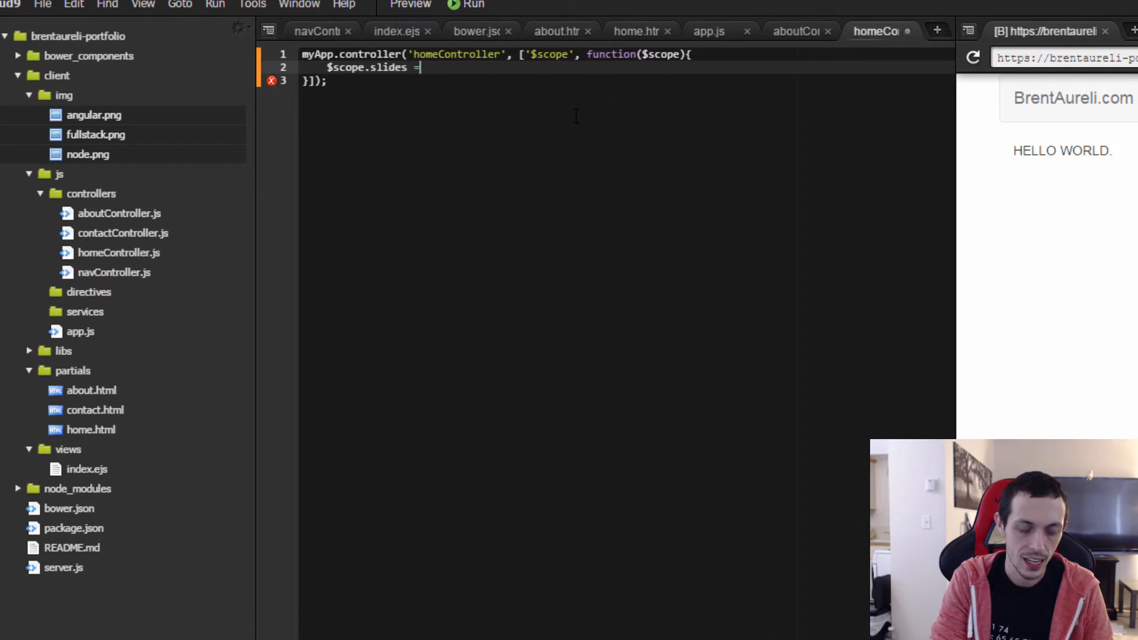
type("[")
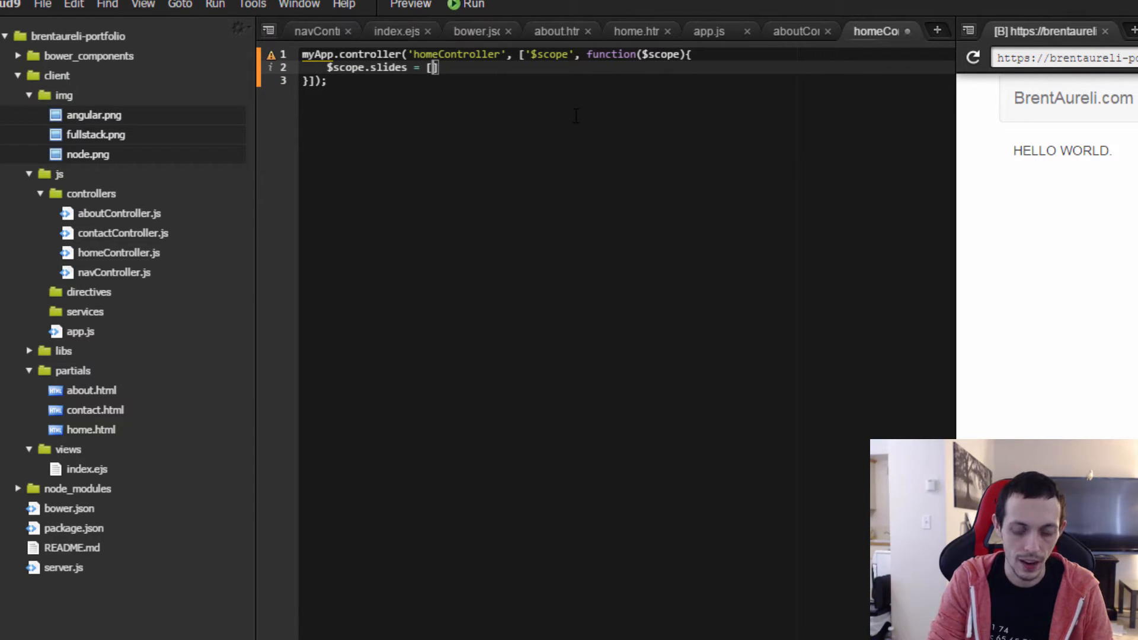
type("{")
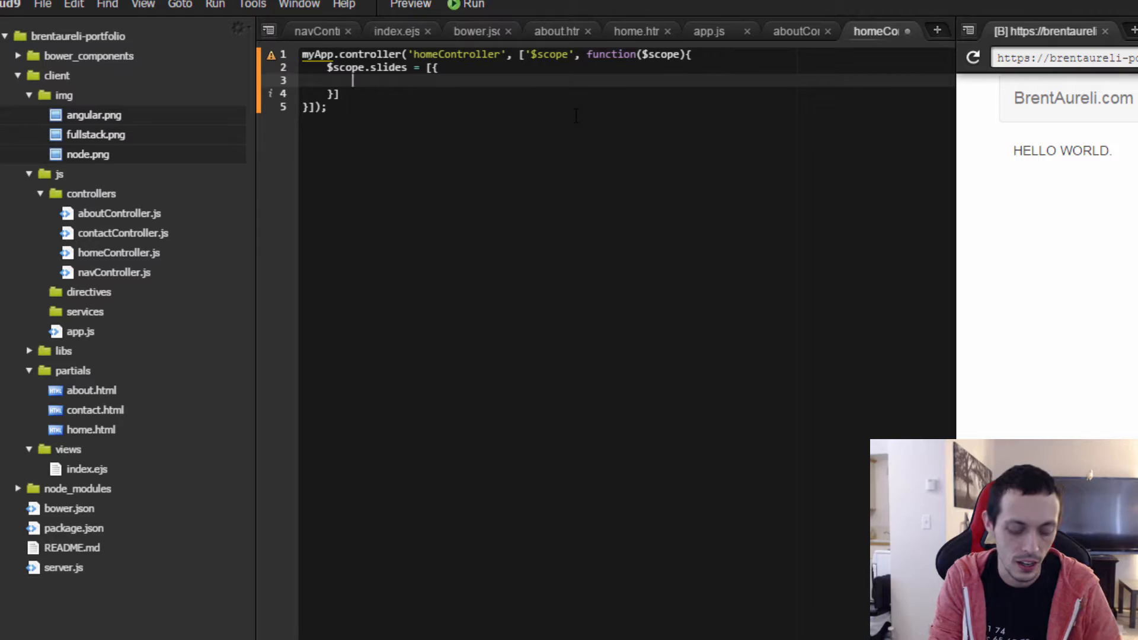
type("image:")
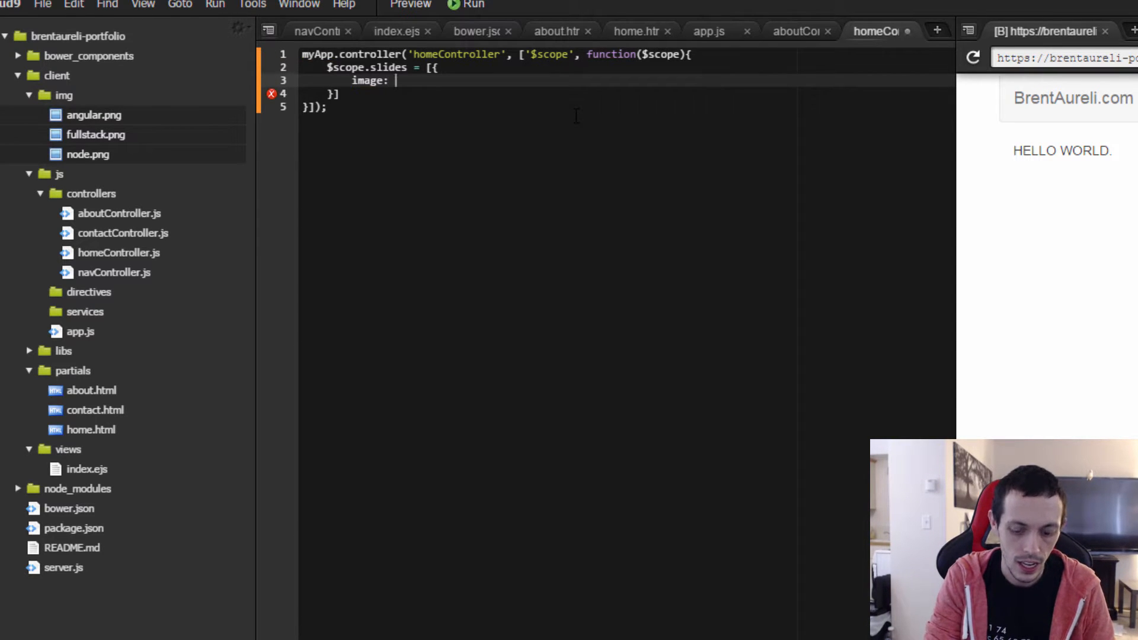
type("\"\"")
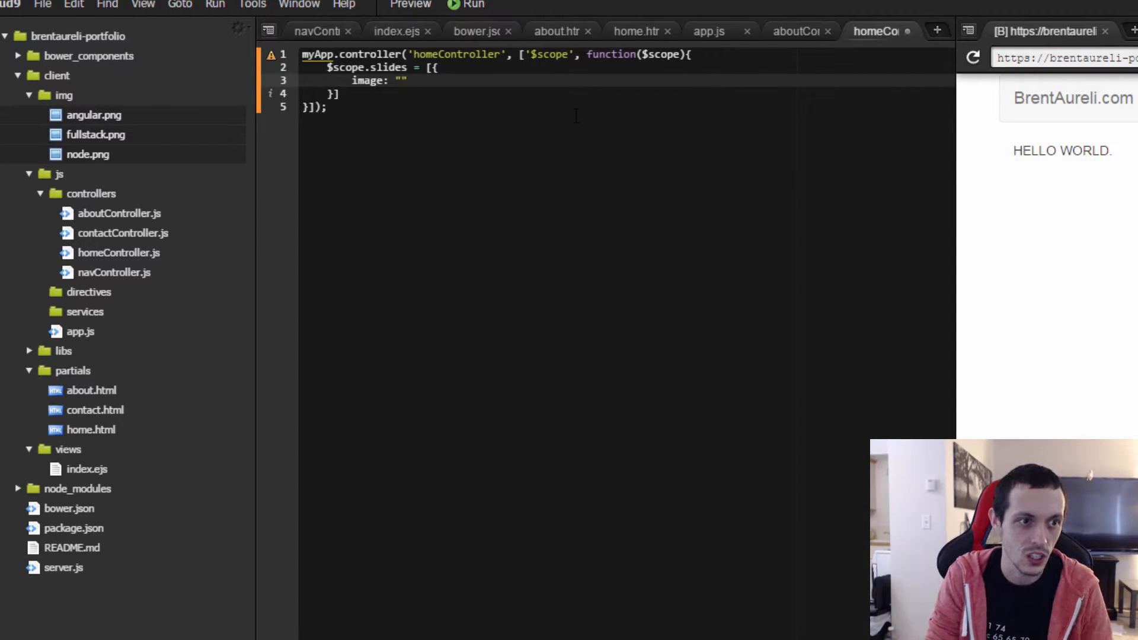
type("i")
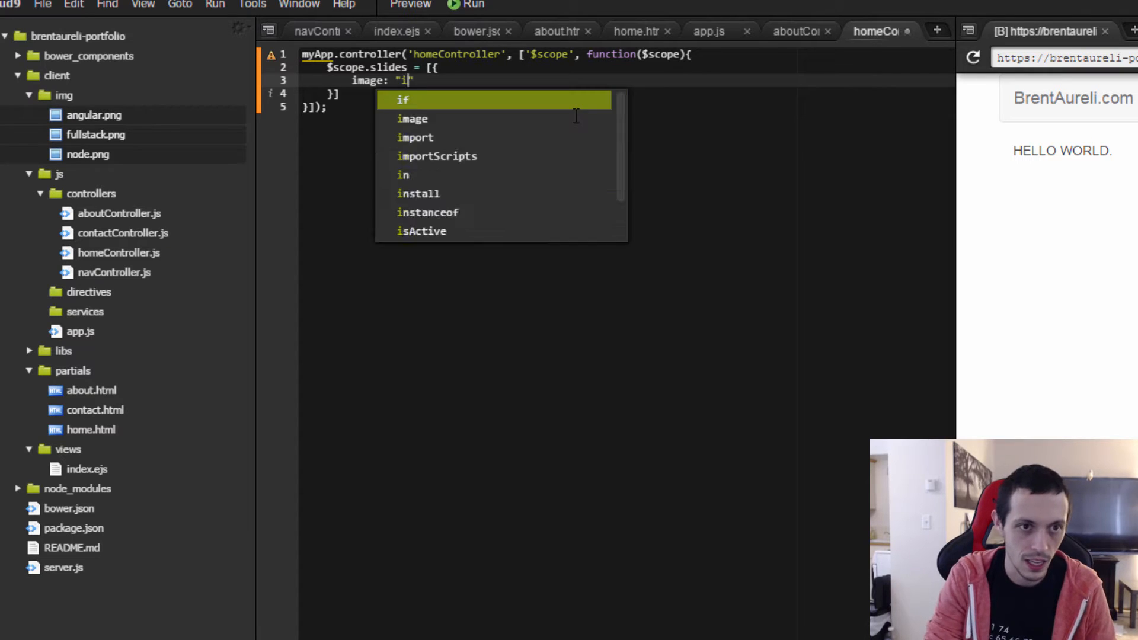
type("mg/angular.png")
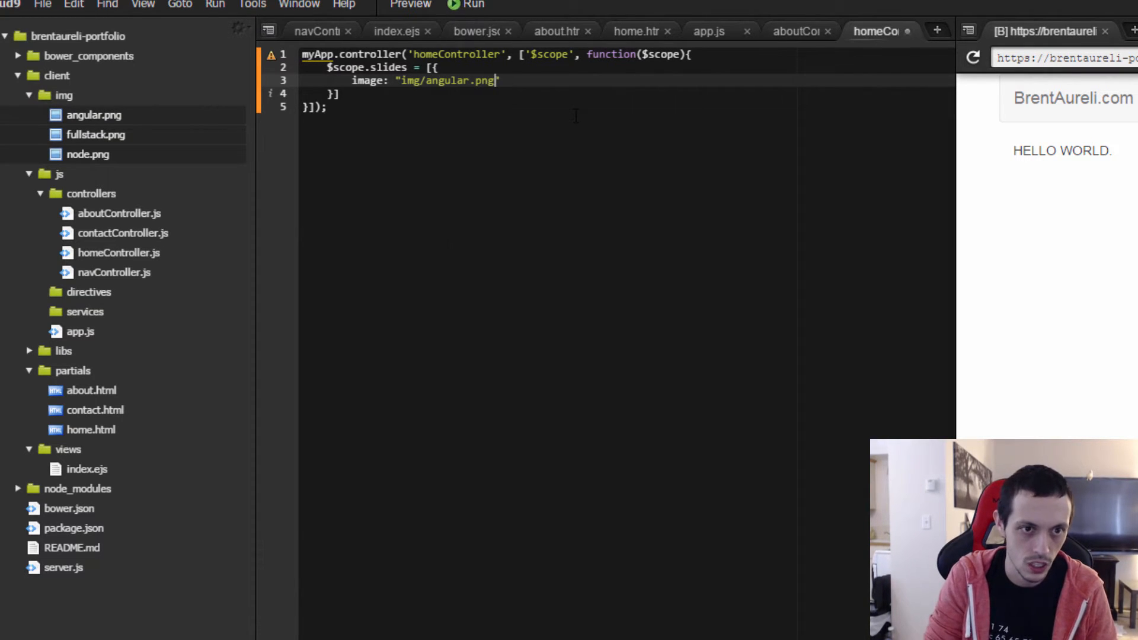
type("\"")
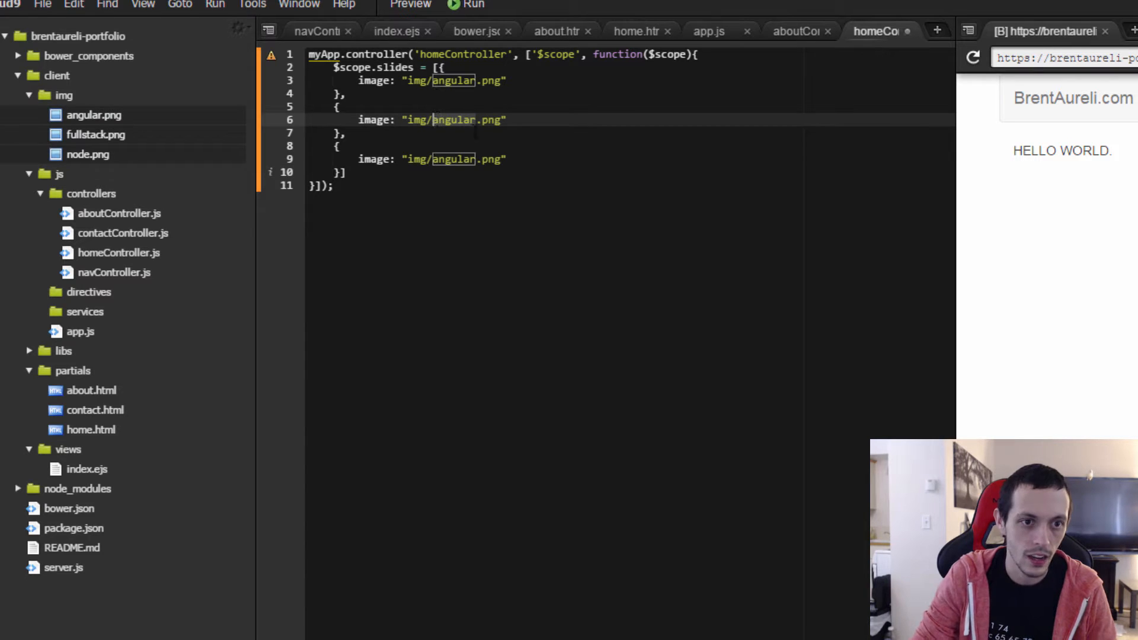
type("node")
left_click(631, 159)
type("fulls")
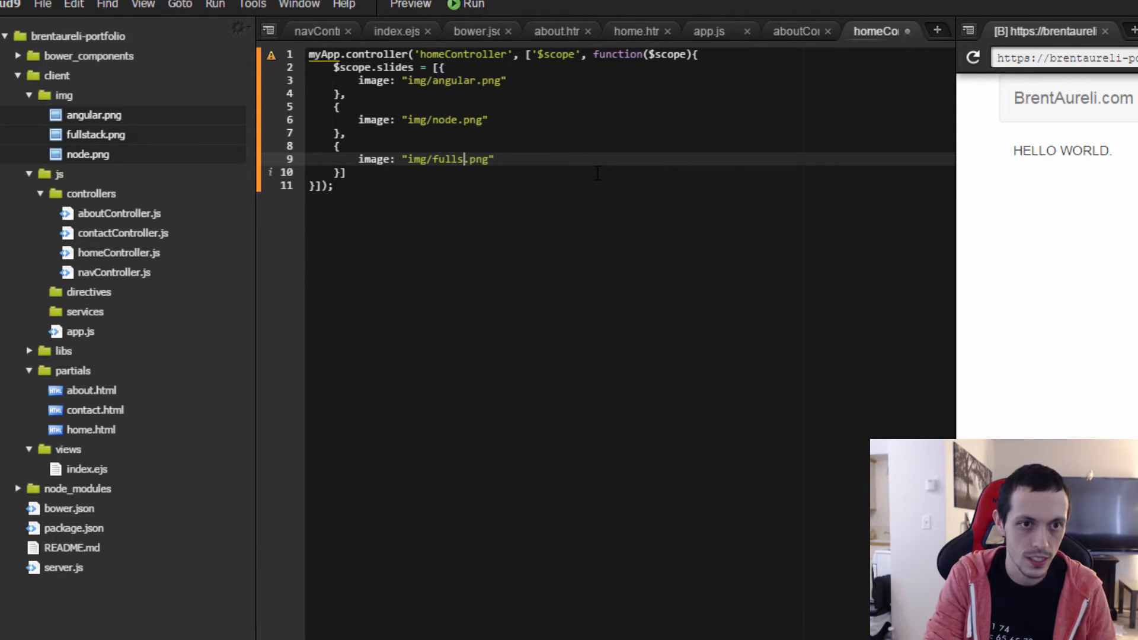
type("tack")
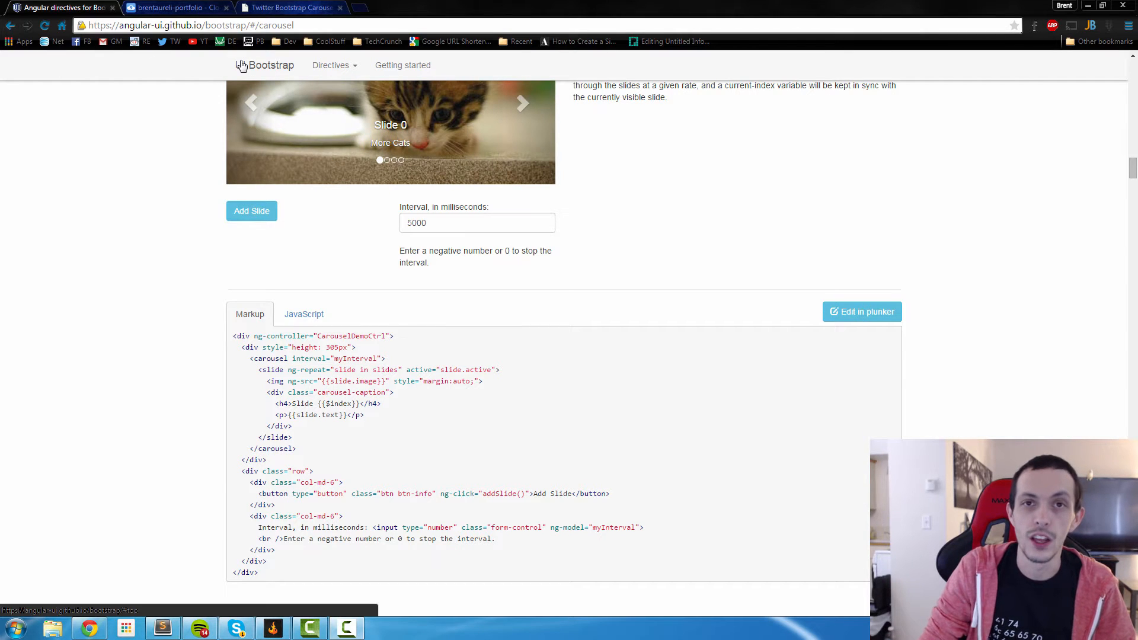
scroll("down", 3)
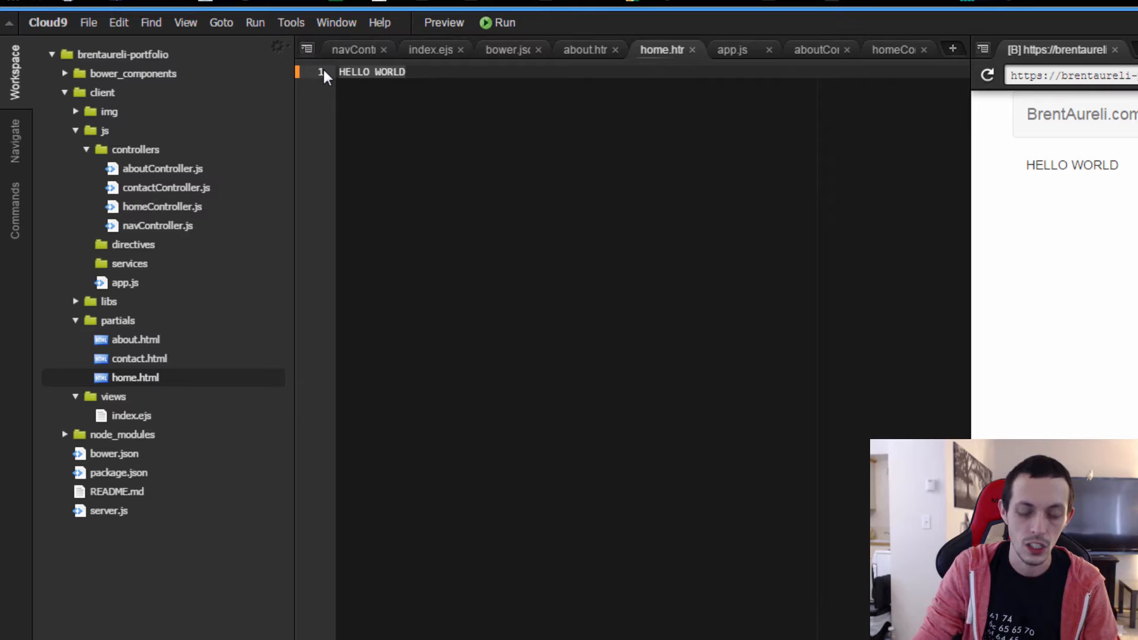
Step: Add a div.row containing a div.col-md-6.col-md-offset-3 column in home.html
type("div")
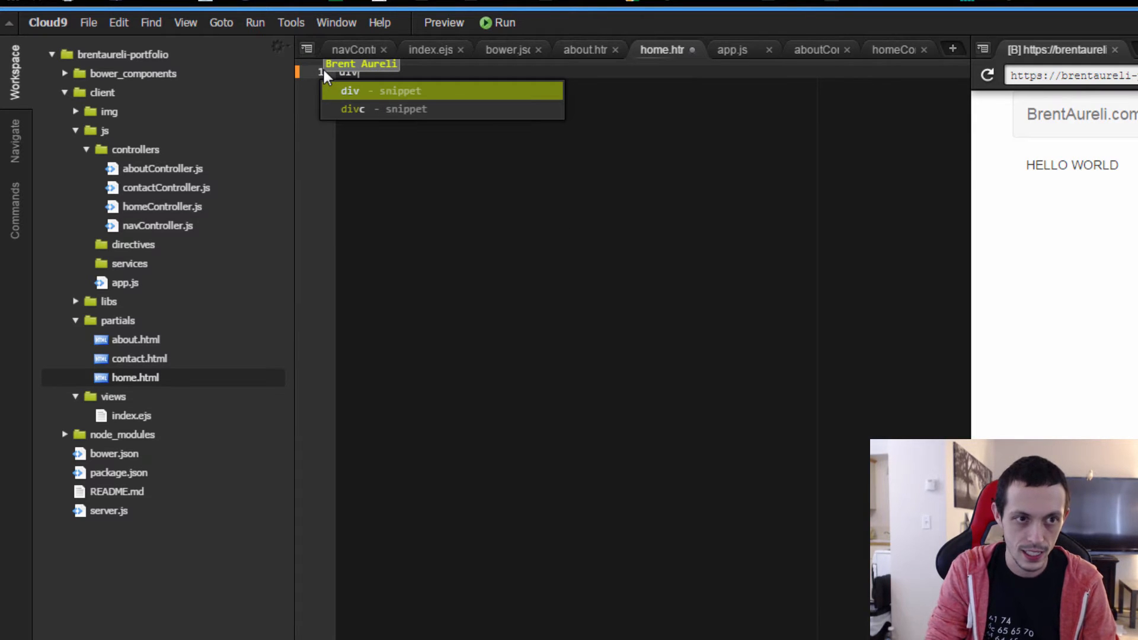
key("Tab")
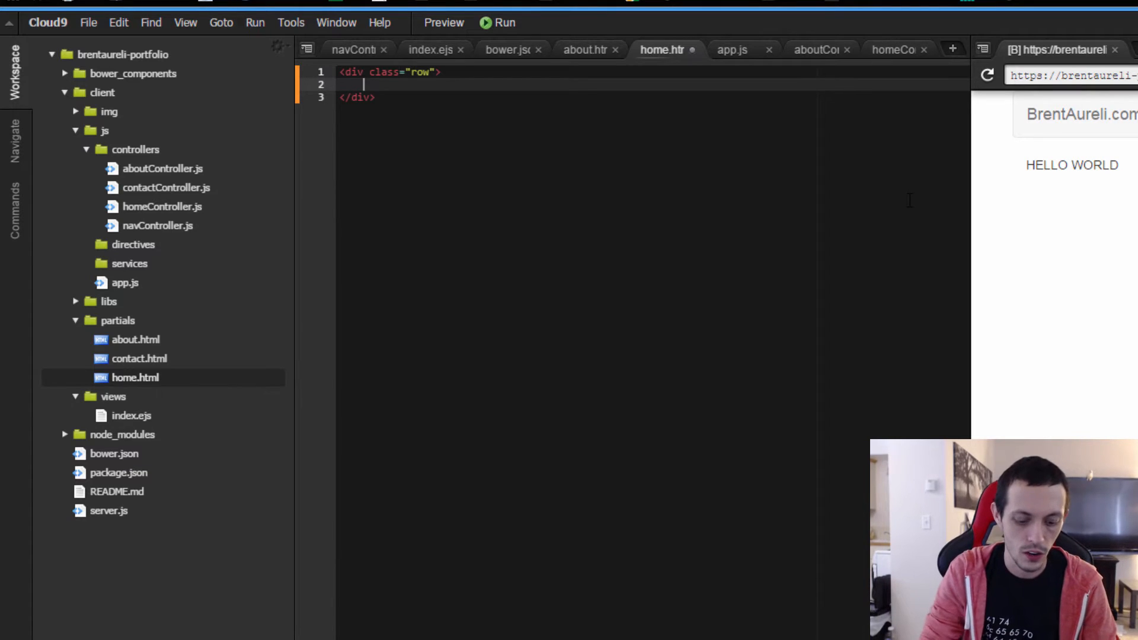
type("div.")
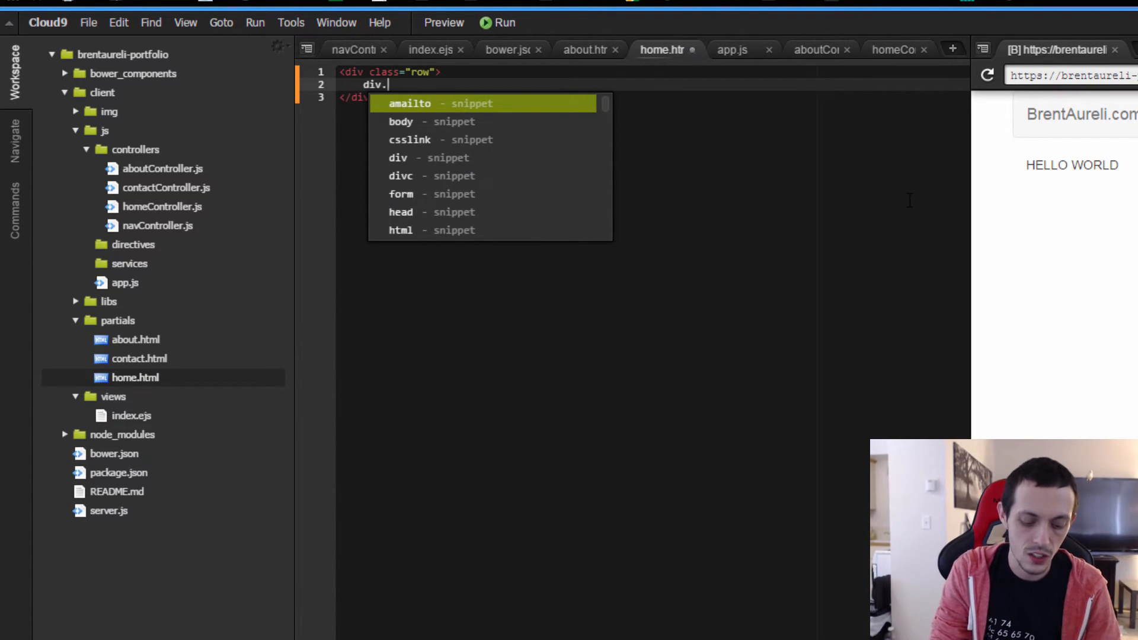
type("col-md-")
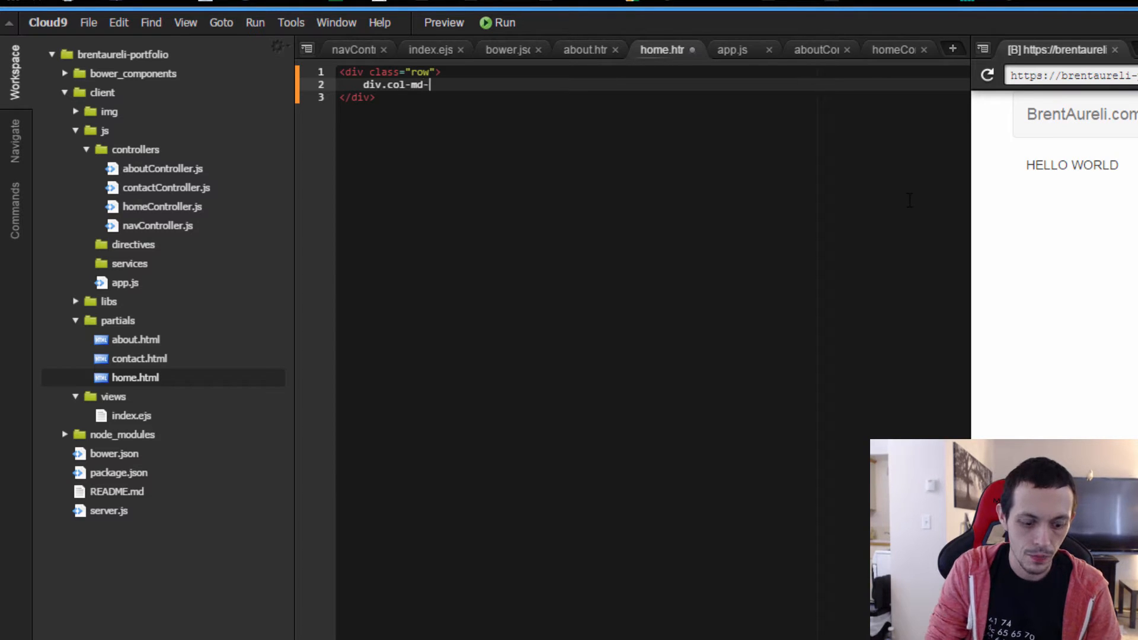
type("6.")
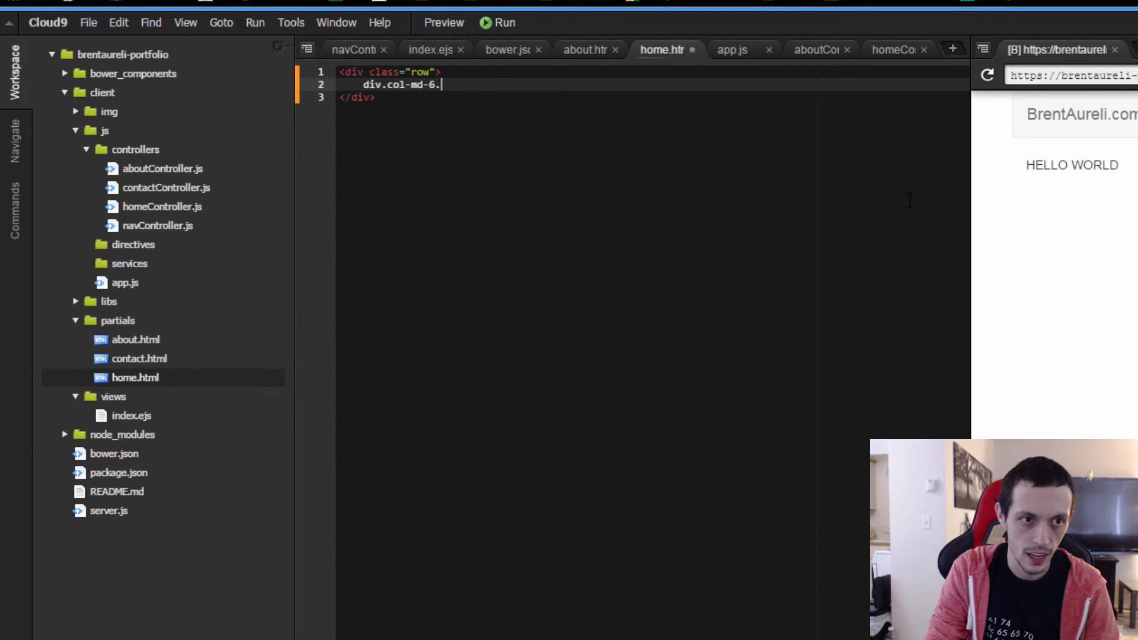
type("col-md-")
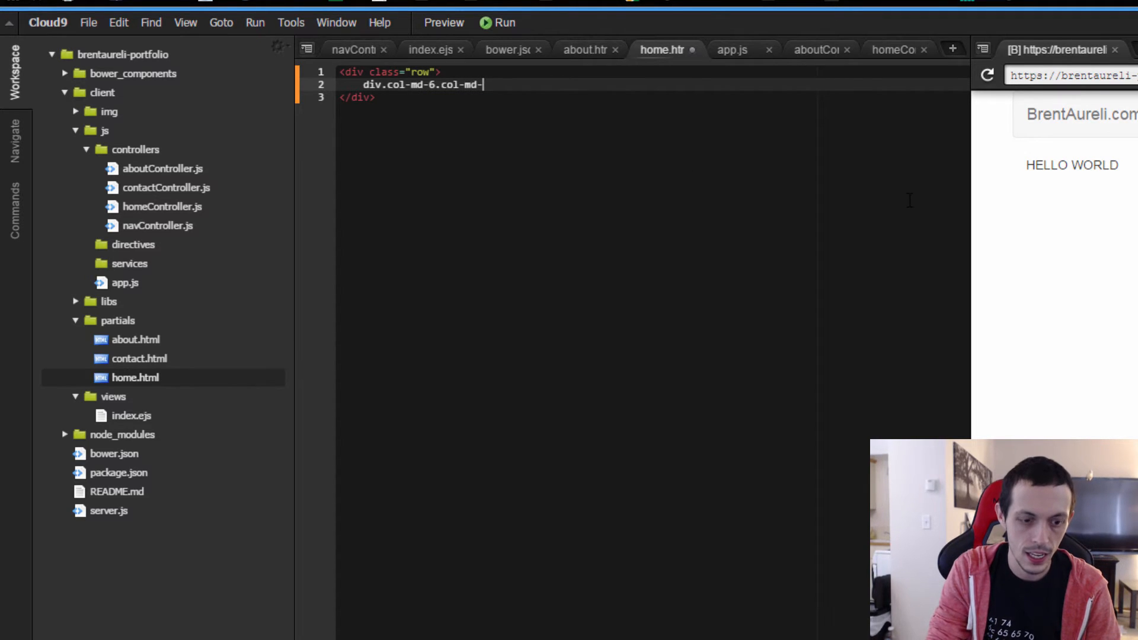
type("offset")
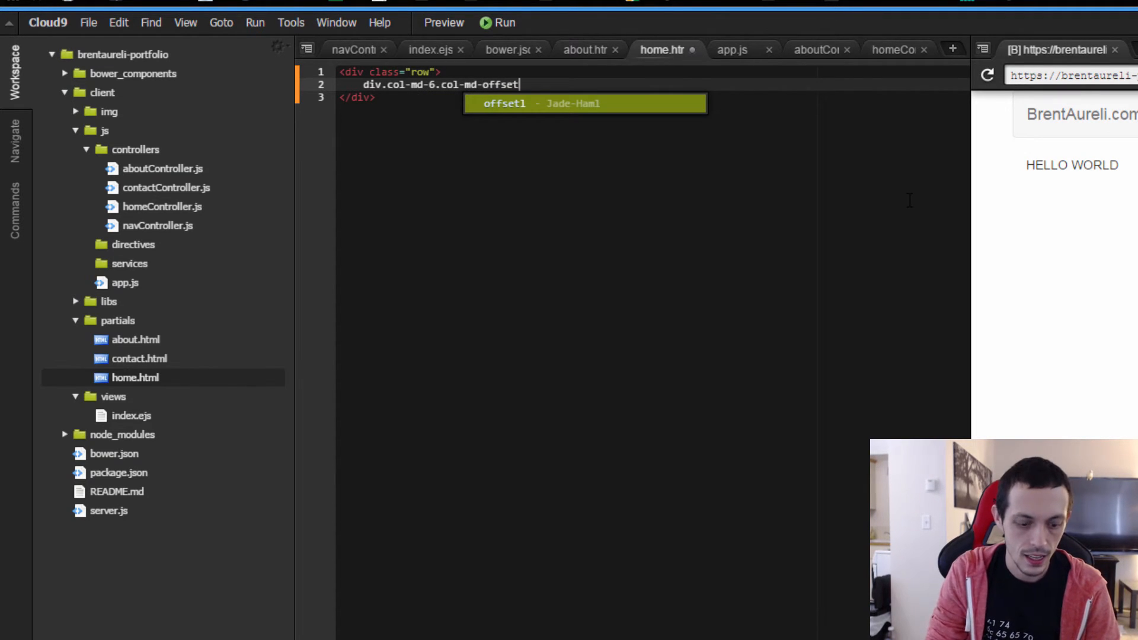
type("3")
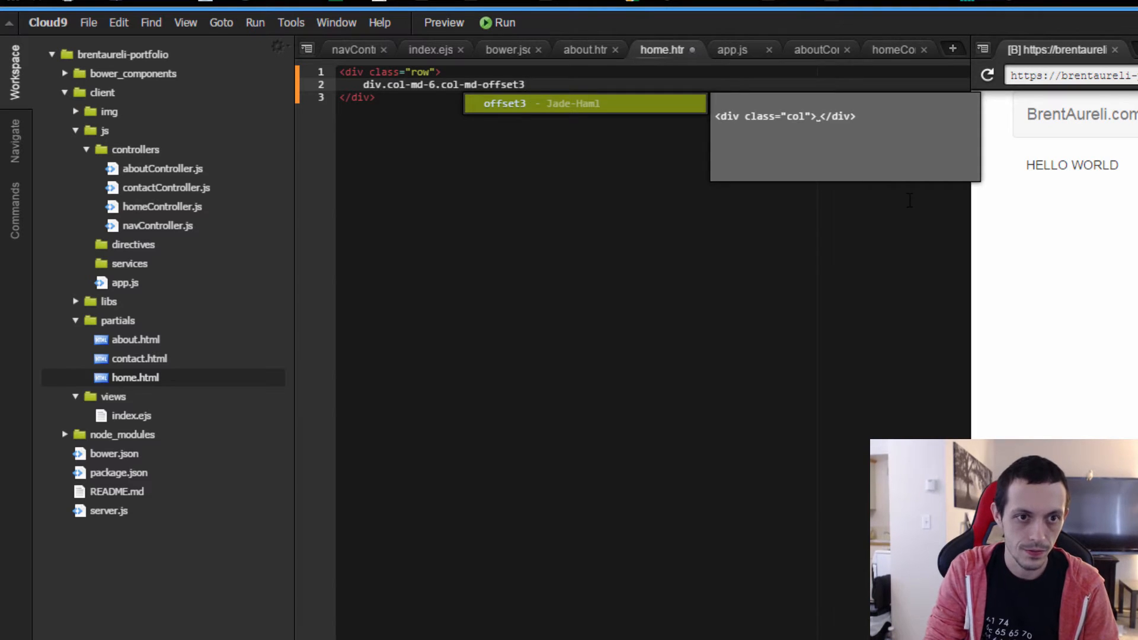
type("-3")
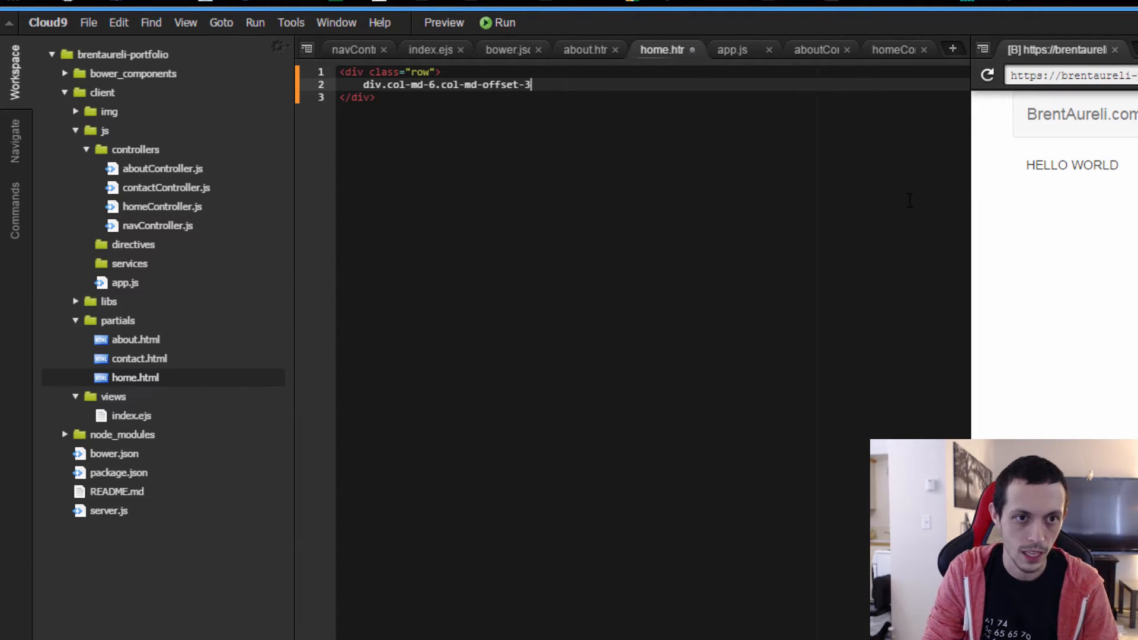
key("Tab")
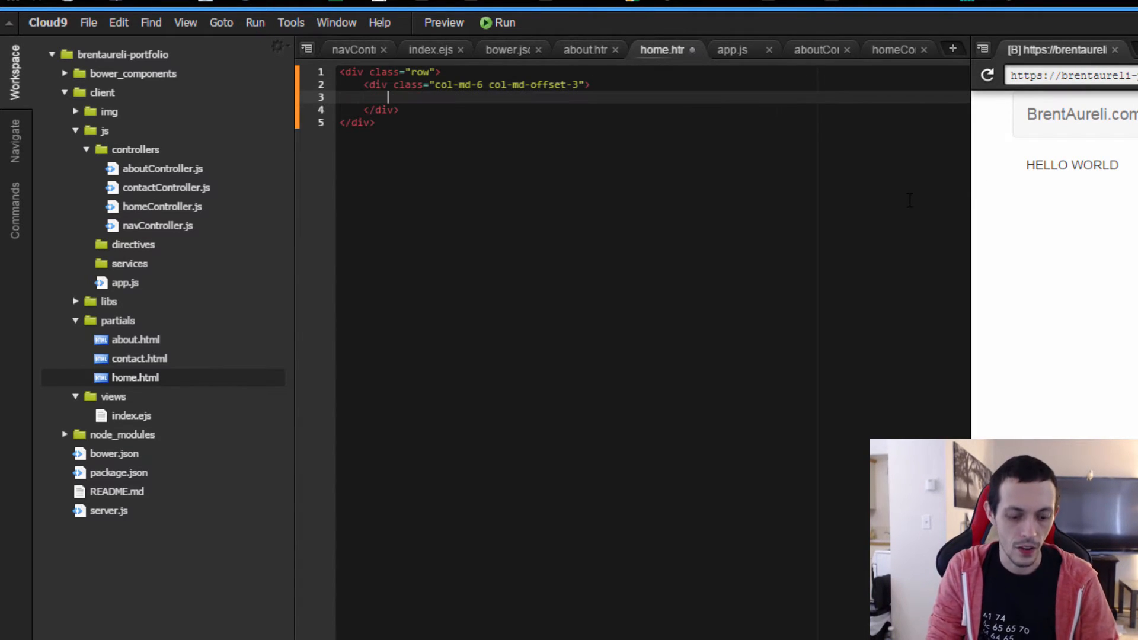
Step: Add a <carousel interval="myInterval"> element inside the centred column
type("<carousel interval=\"myInterval\">")
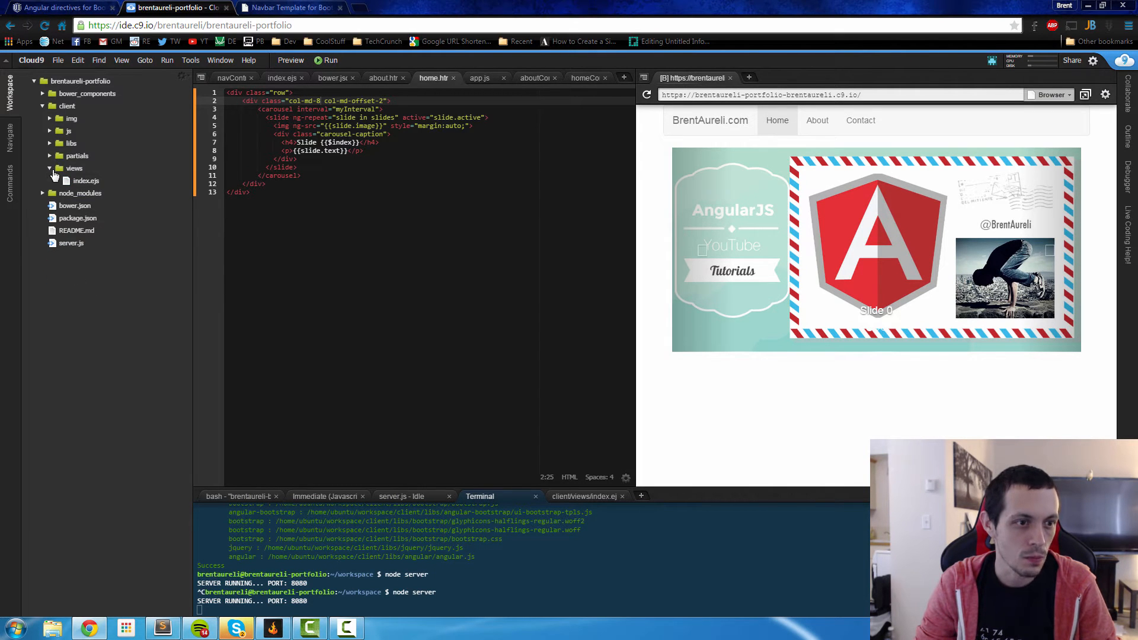
Step: Browse client/libs/bootstrap and select the glyphicons-halflings-regular.eot font file
left_click(72, 143)
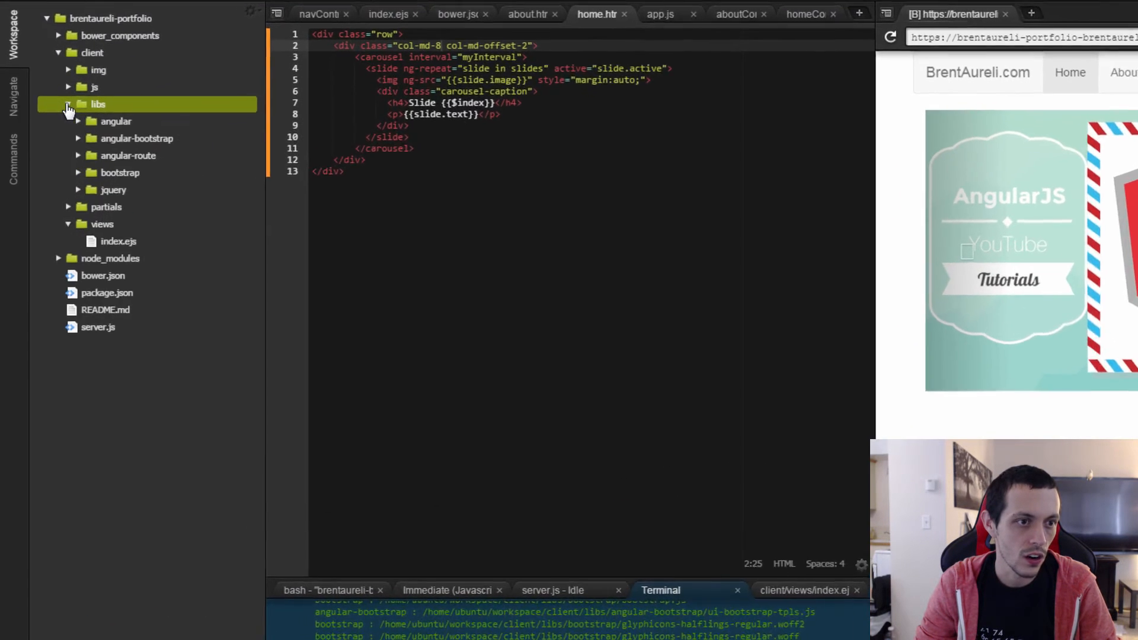
left_click(119, 173)
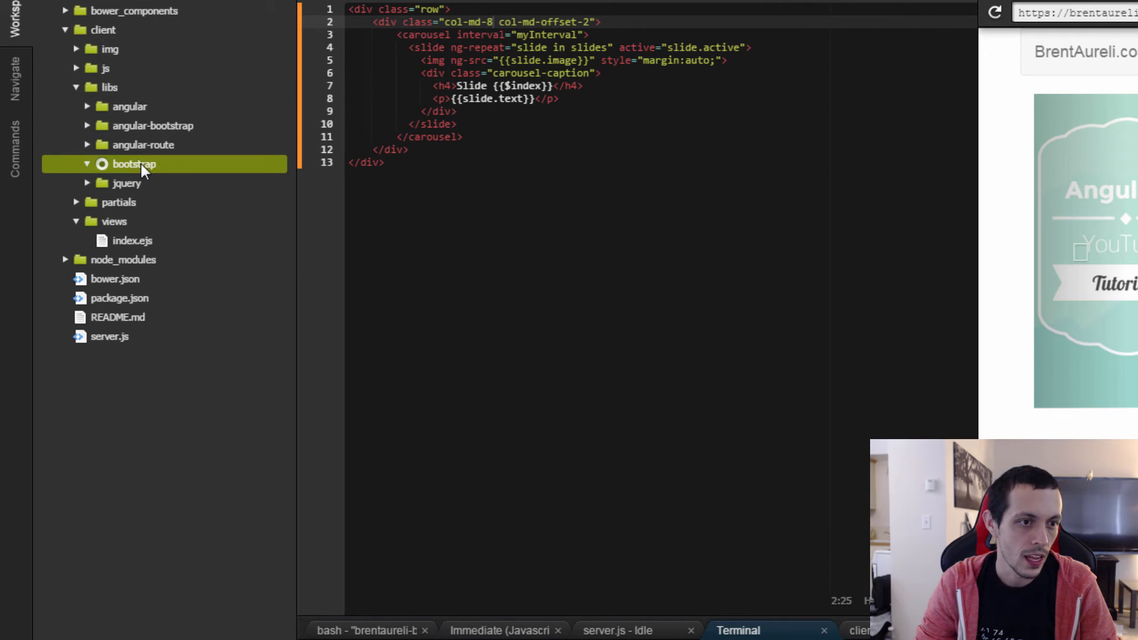
left_click(134, 163)
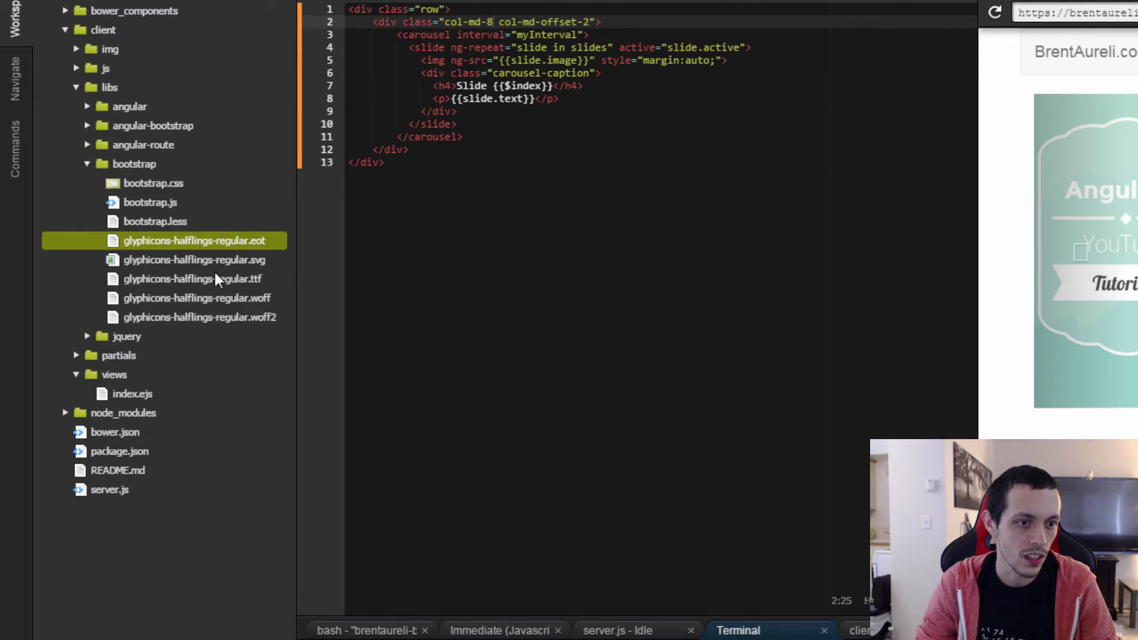
mouse_move(228, 318)
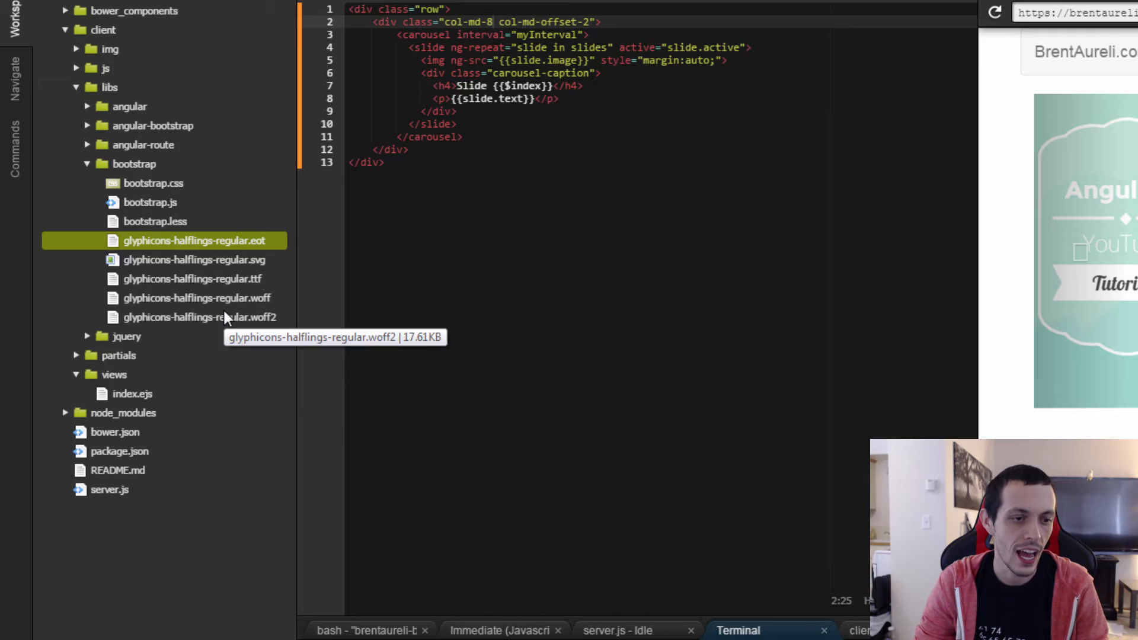
right_click(194, 317)
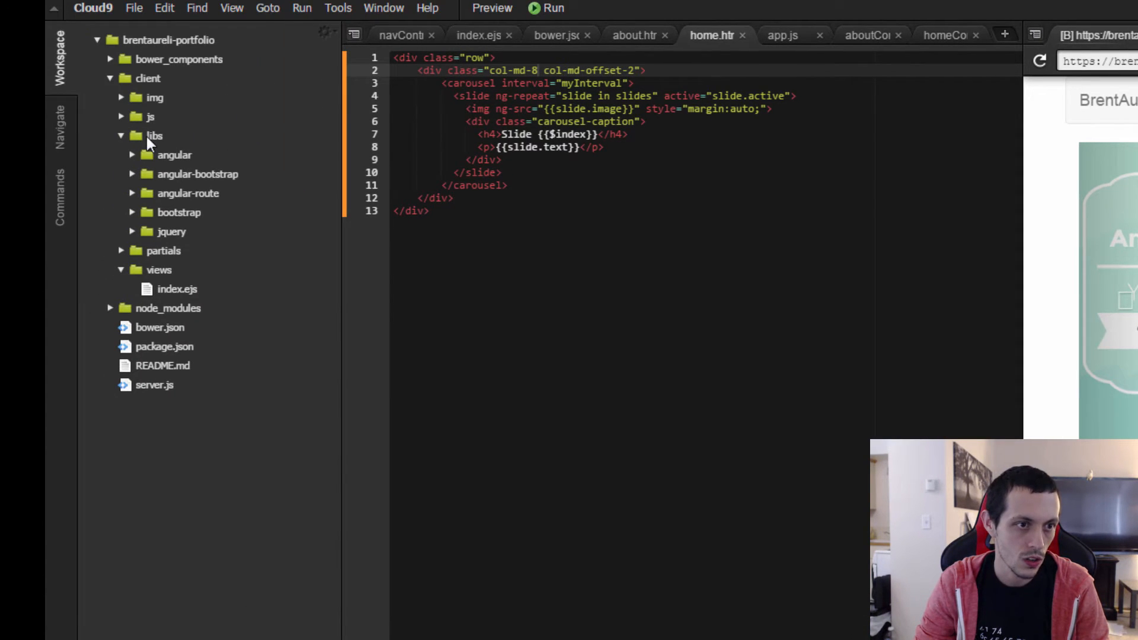
Step: Create a new fonts folder under libs to hold the glyphicons files
right_click(153, 135)
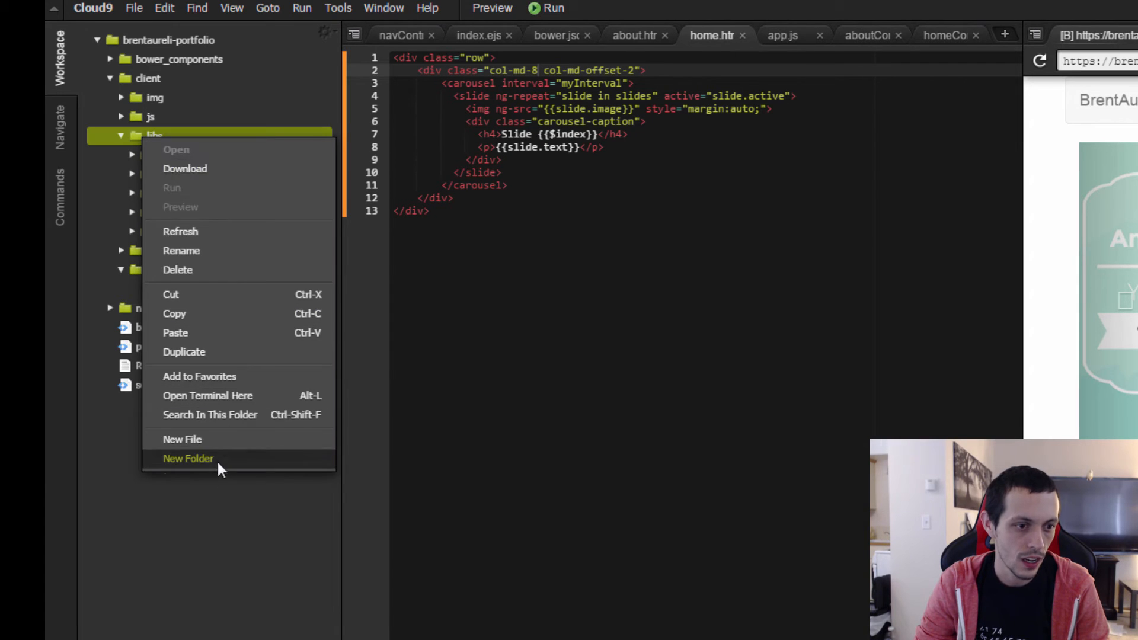
left_click(189, 457)
type("fonts")
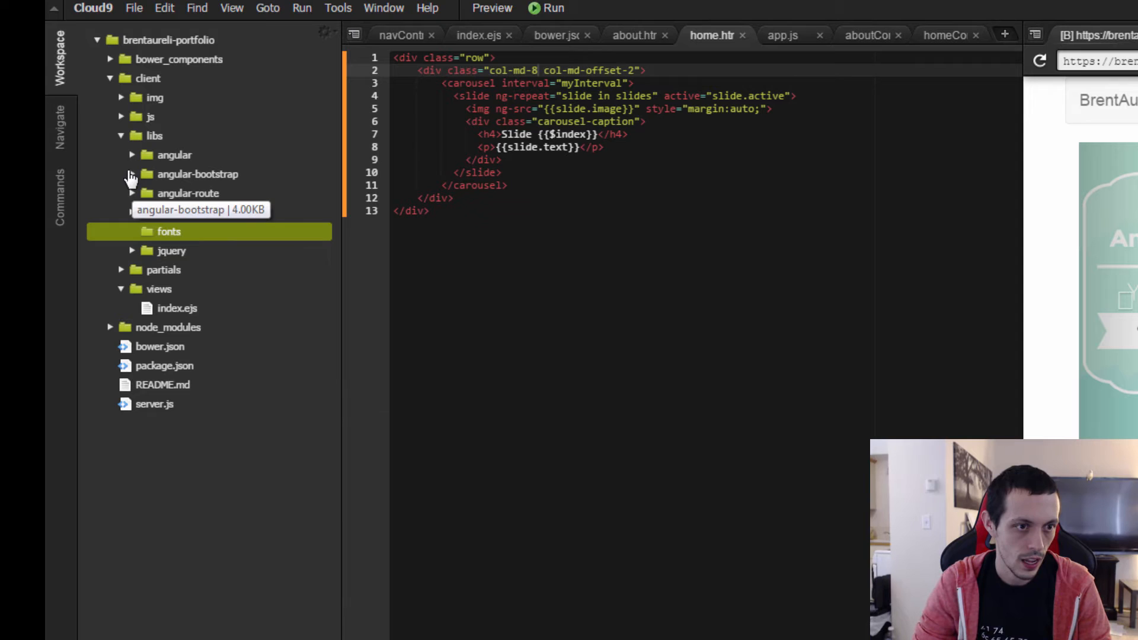
right_click(174, 232)
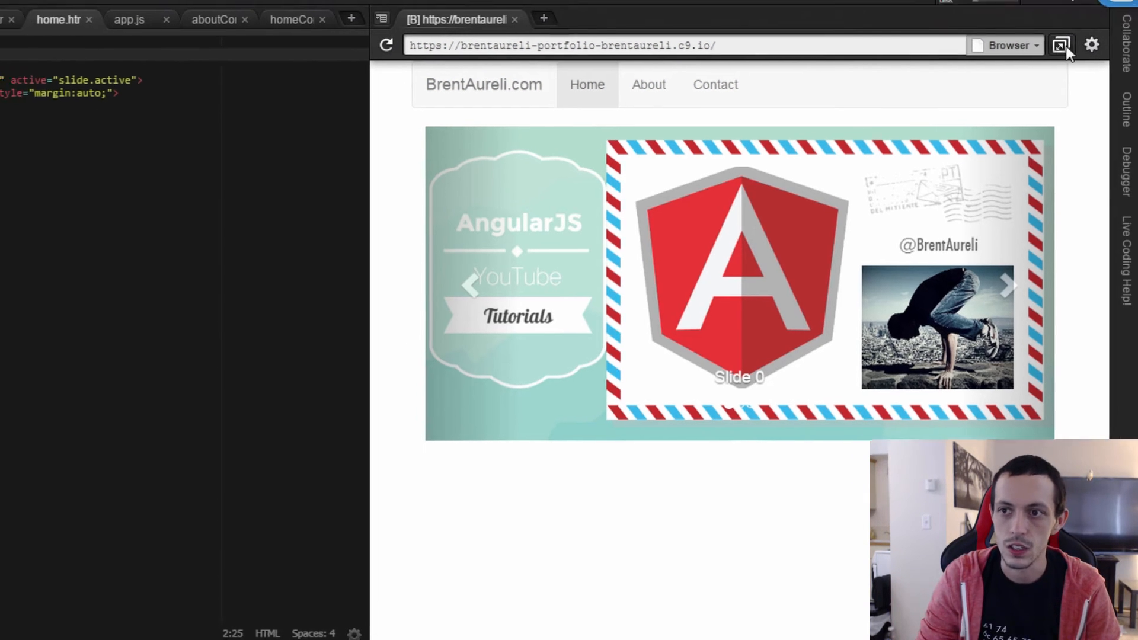
left_click(1060, 46)
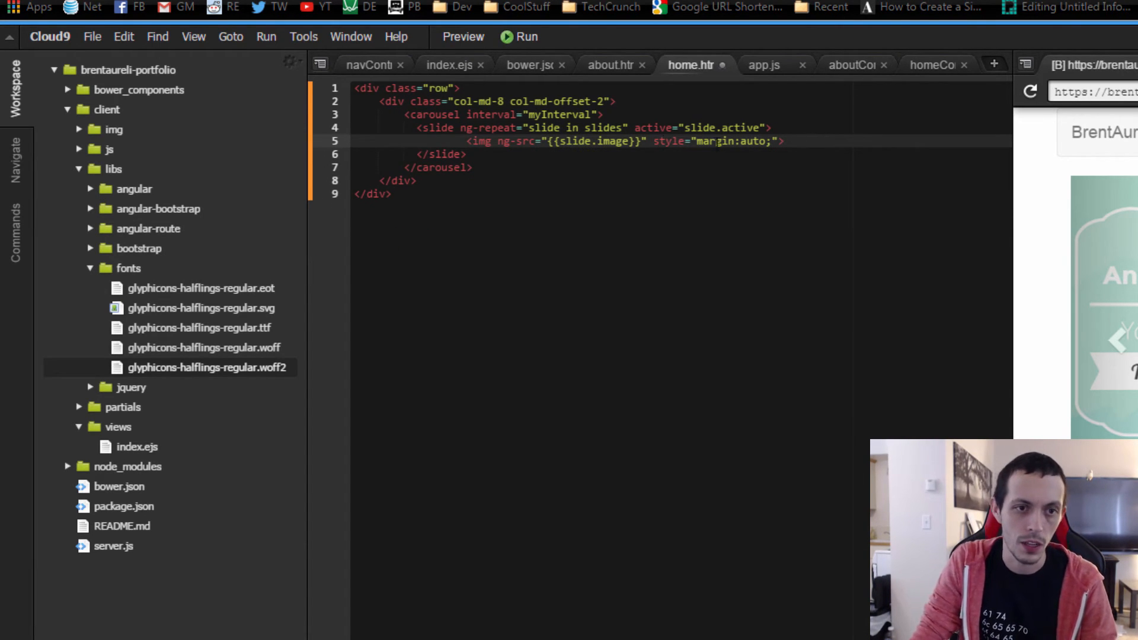
mouse_move(1067, 342)
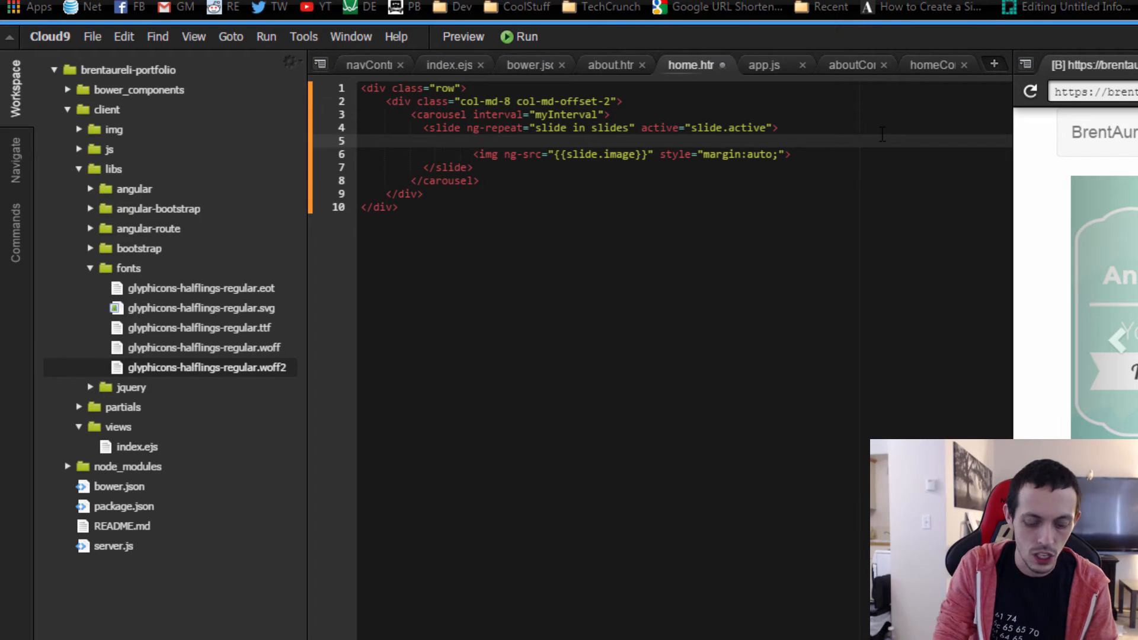
Step: Wrap the carousel image in <a href="{{slide.link}}"> and save home.html
type("<a href=\"mailto\"></a>")
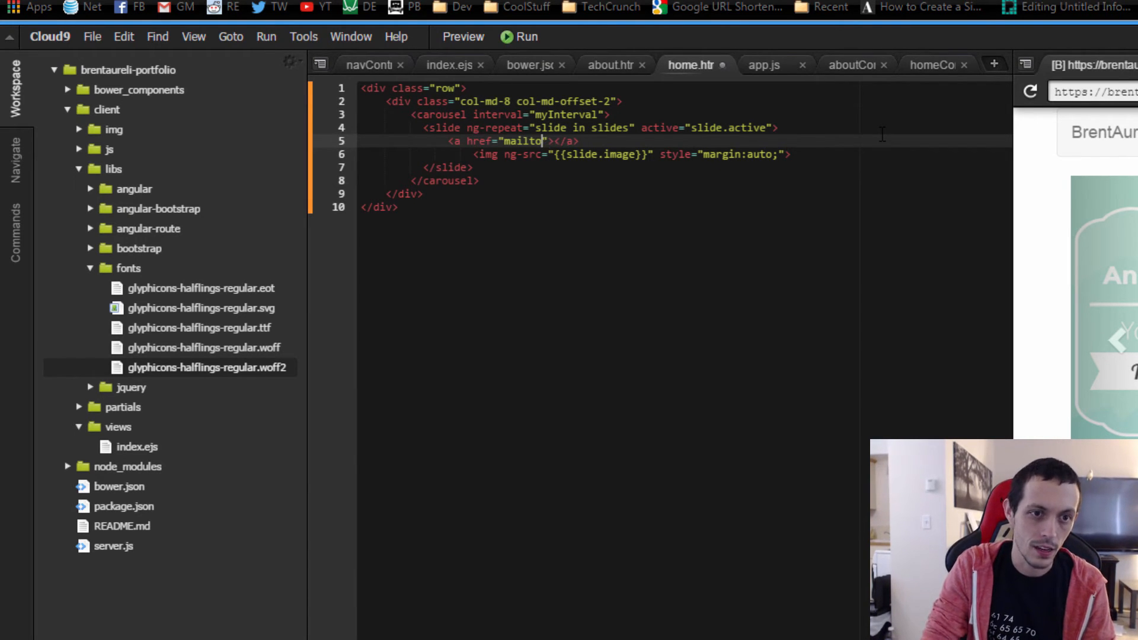
type("{{")
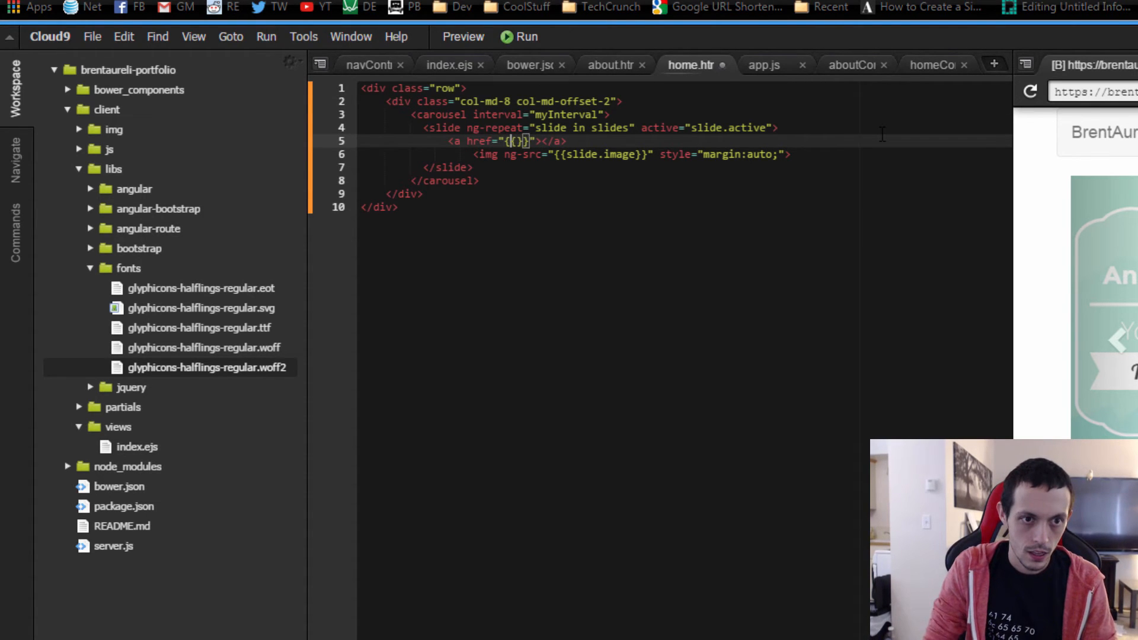
type("slide.")
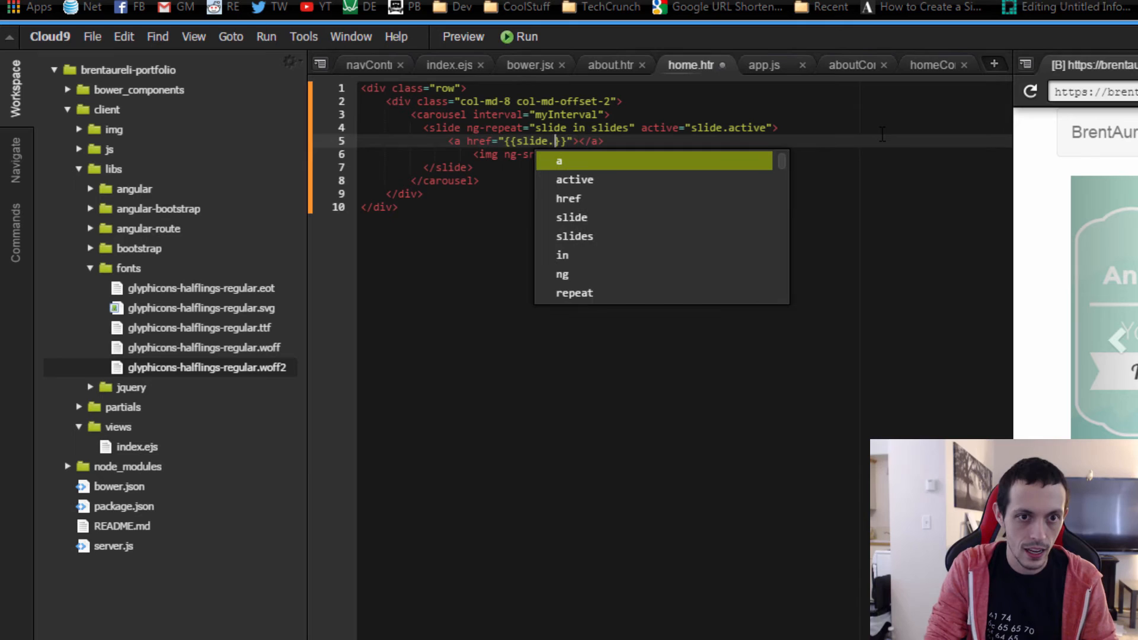
type("l")
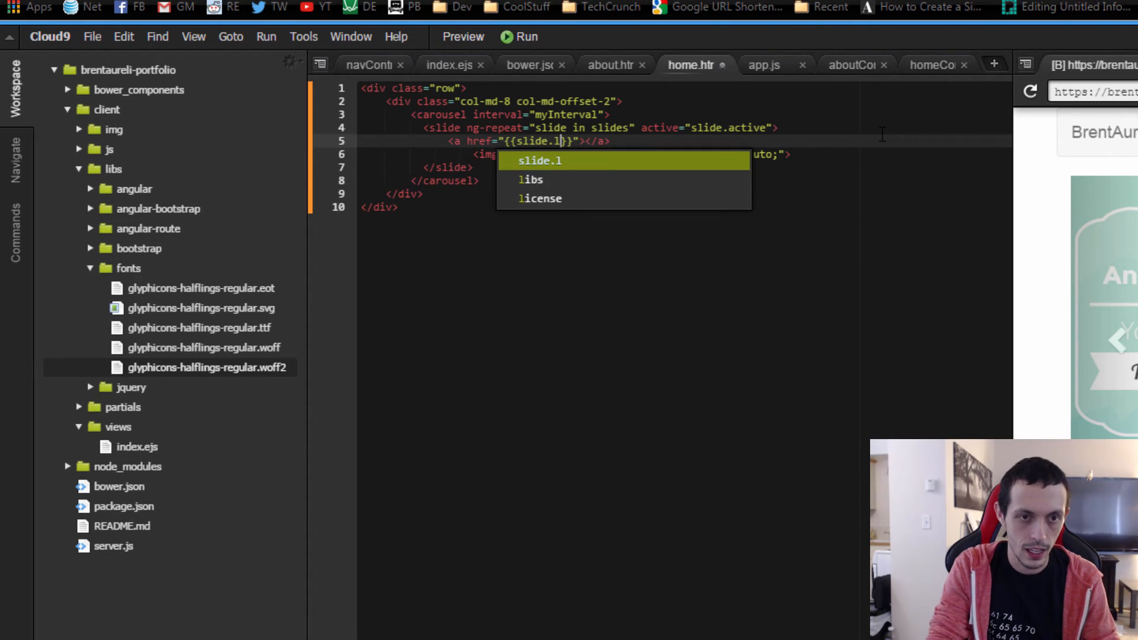
type("ink")
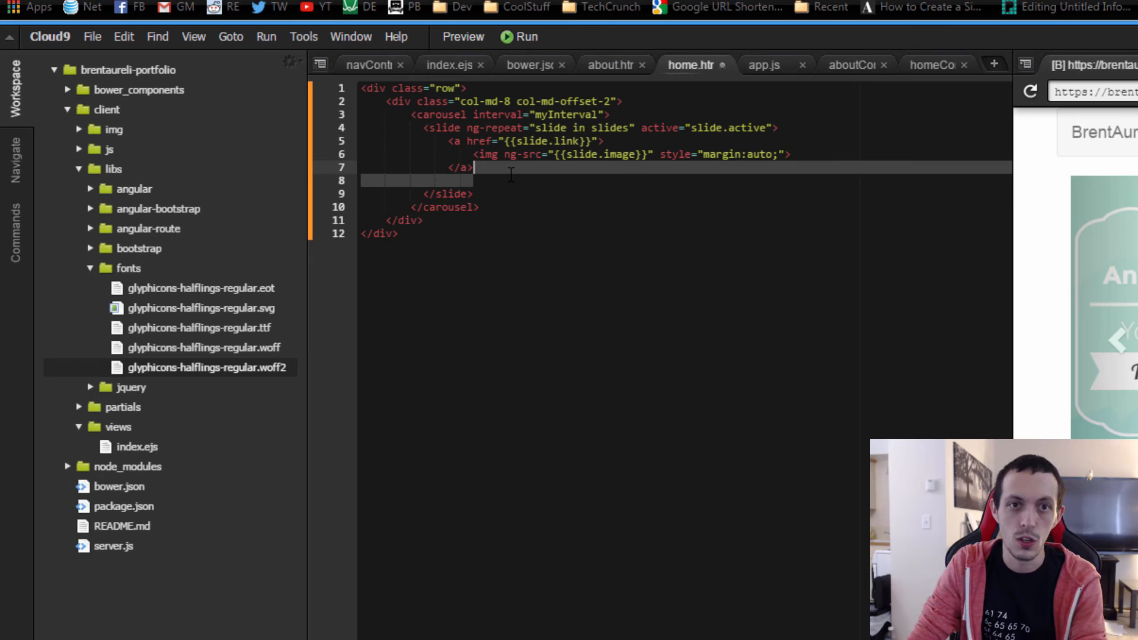
key("Backspace")
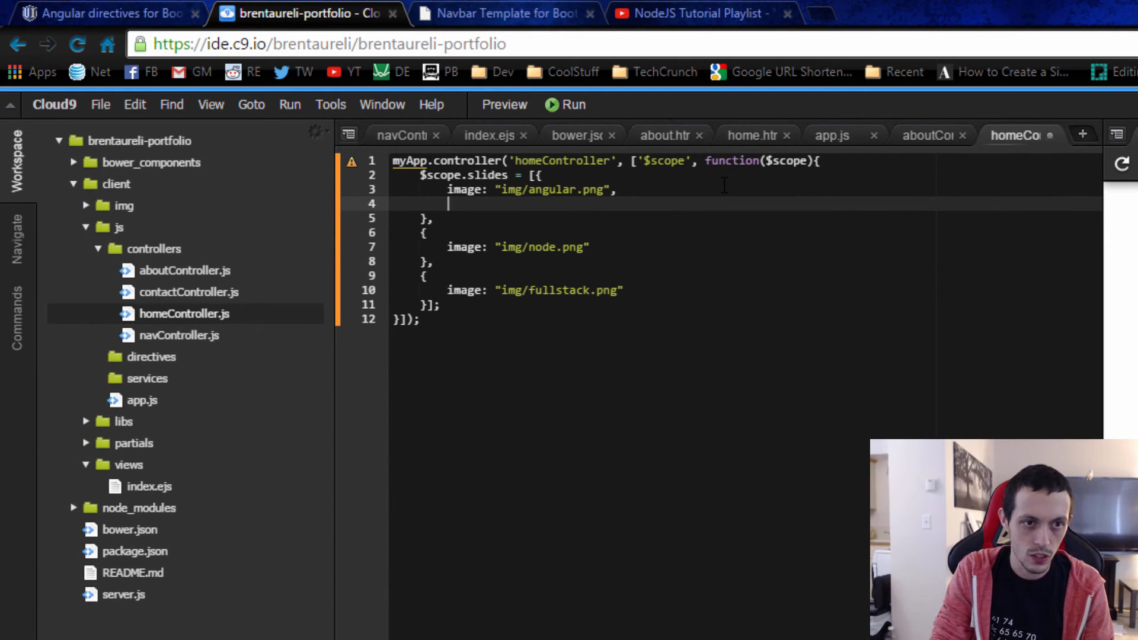
type("link:")
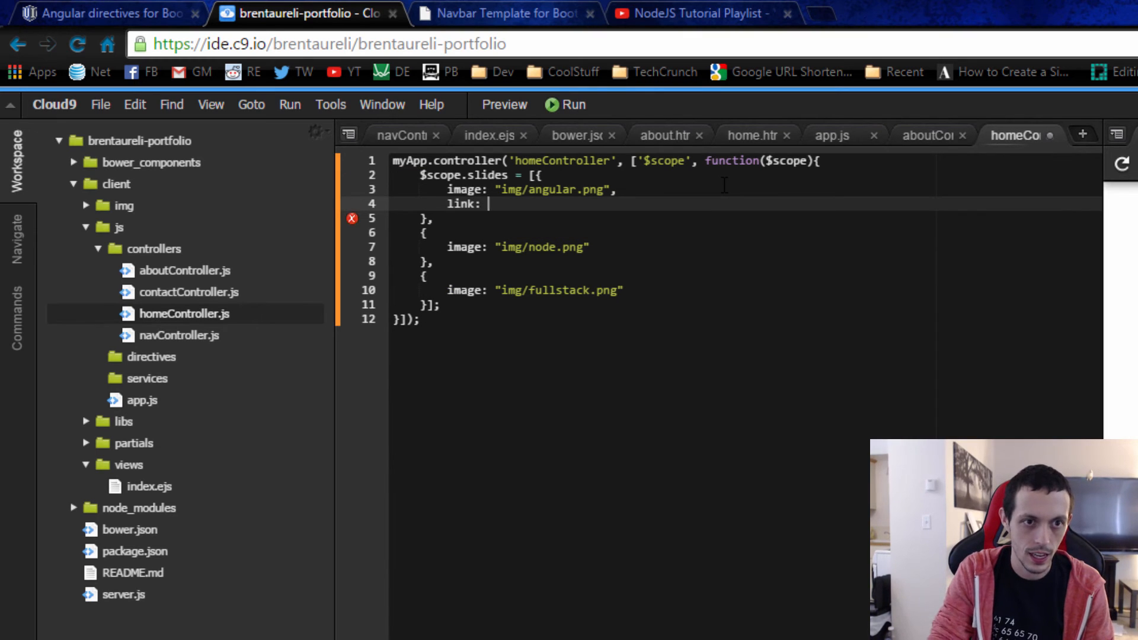
type("\"")
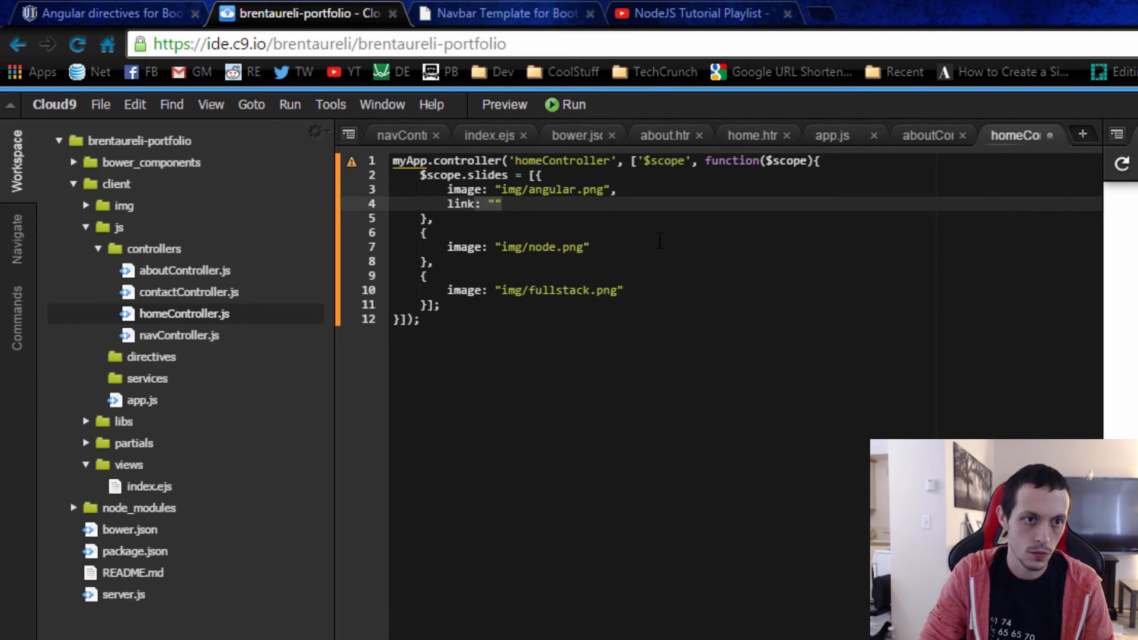
type("https://www.youtube.com/playlist?list=PLZm85UZQLd2SFY1lOEUNgp1CyFpAQGo9D")
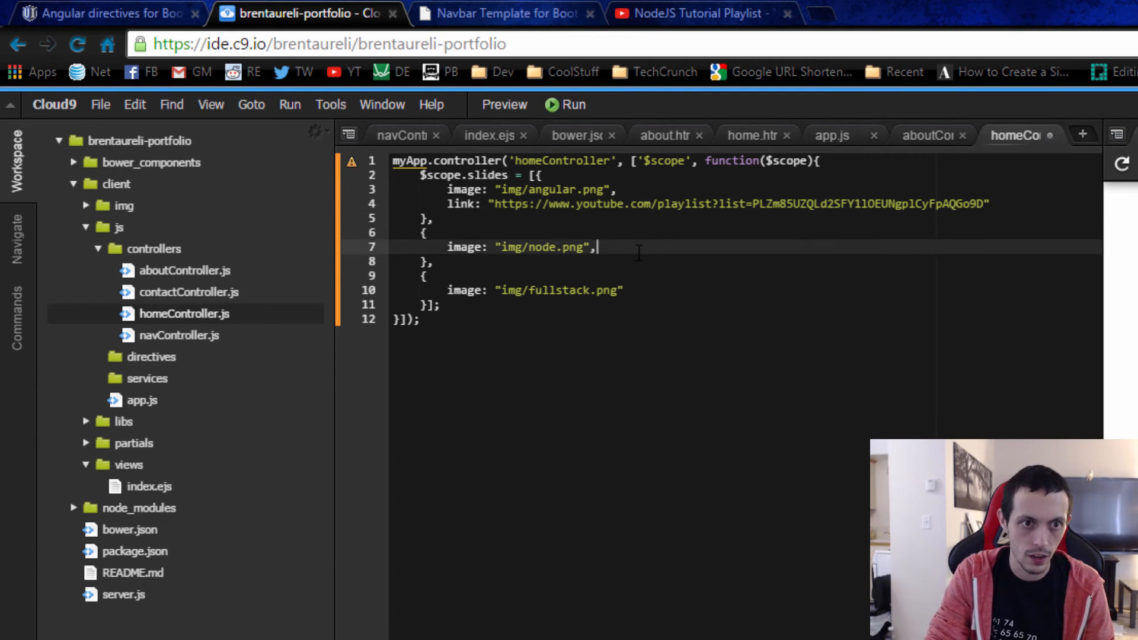
type("link:")
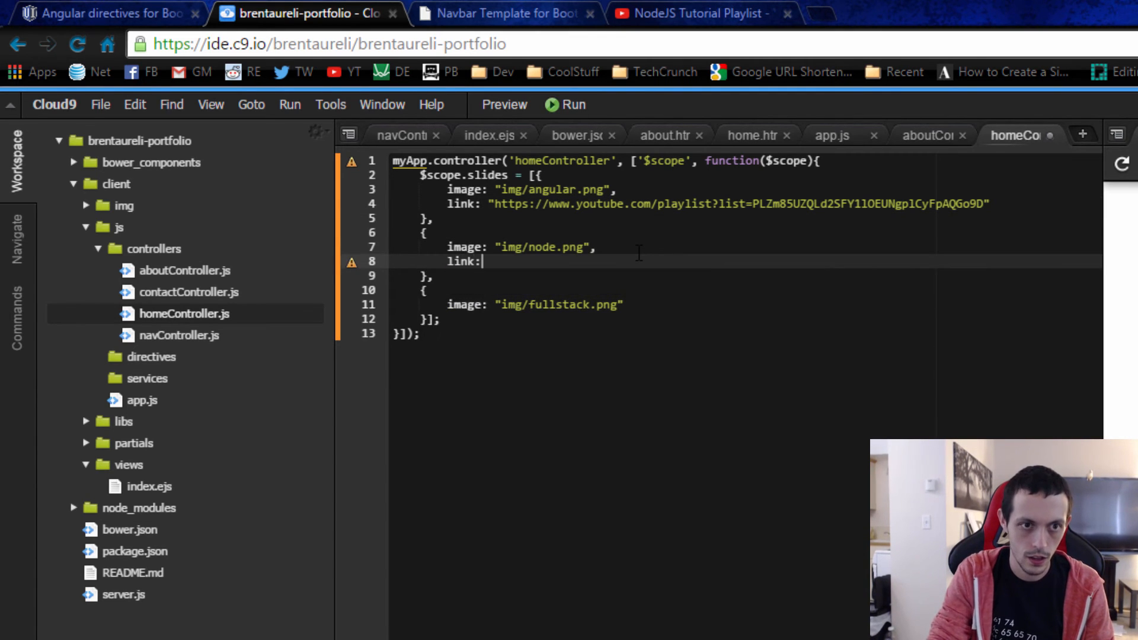
type("\"\"")
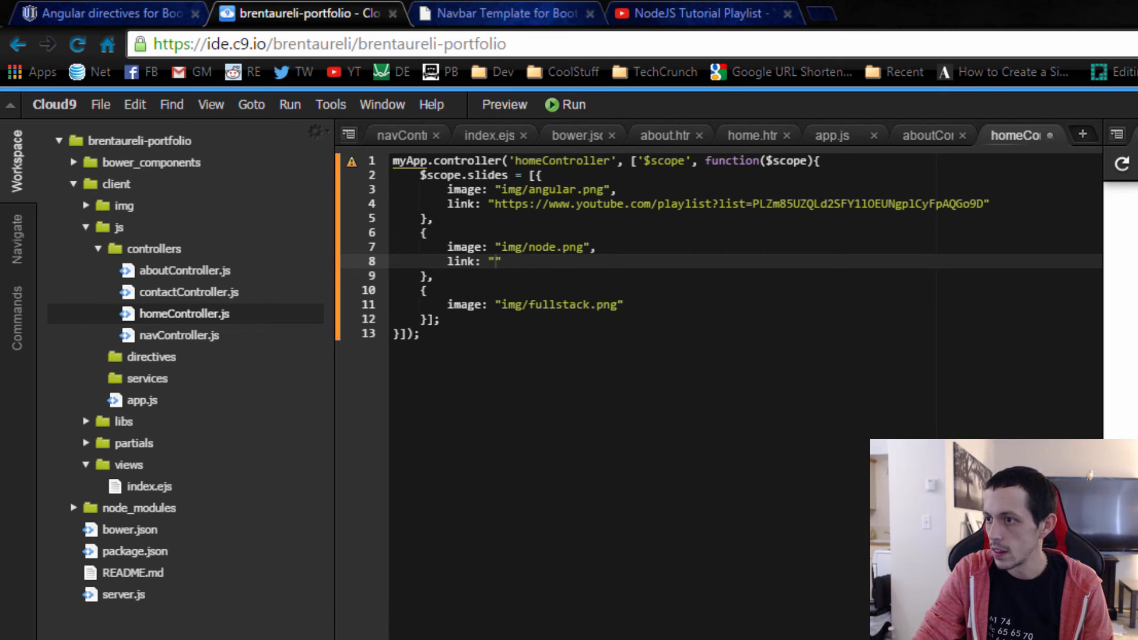
left_click(496, 261)
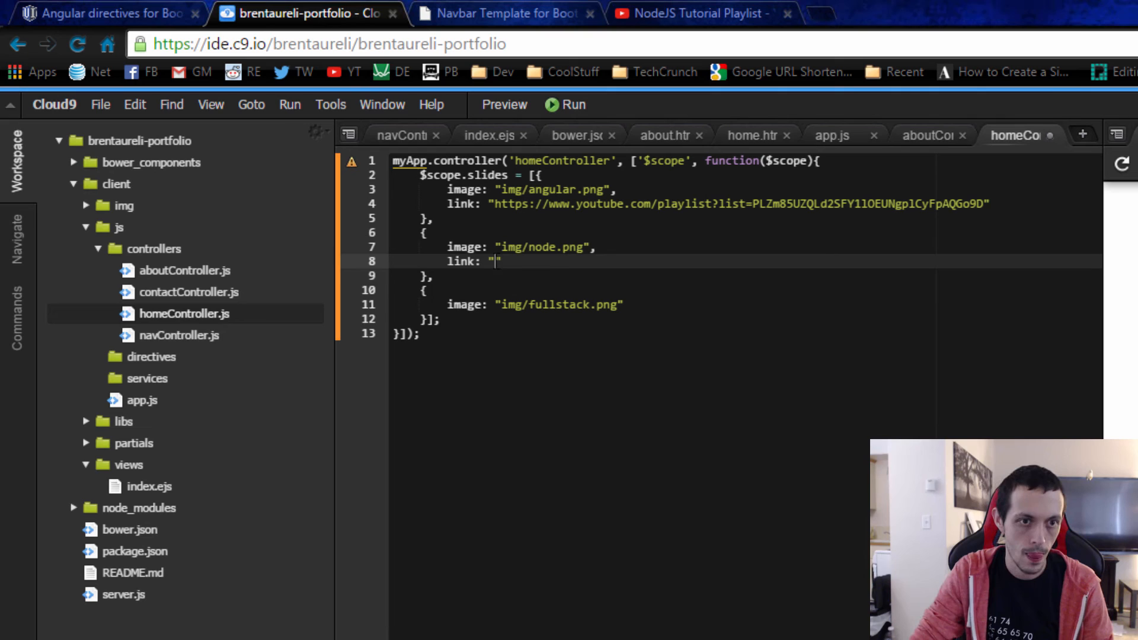
type("https://www.youtube.com/playlist?list=PLZm85UZQLd2Q946Fgn1lFFMa0mfQLrYDL")
left_click(747, 303)
type(",")
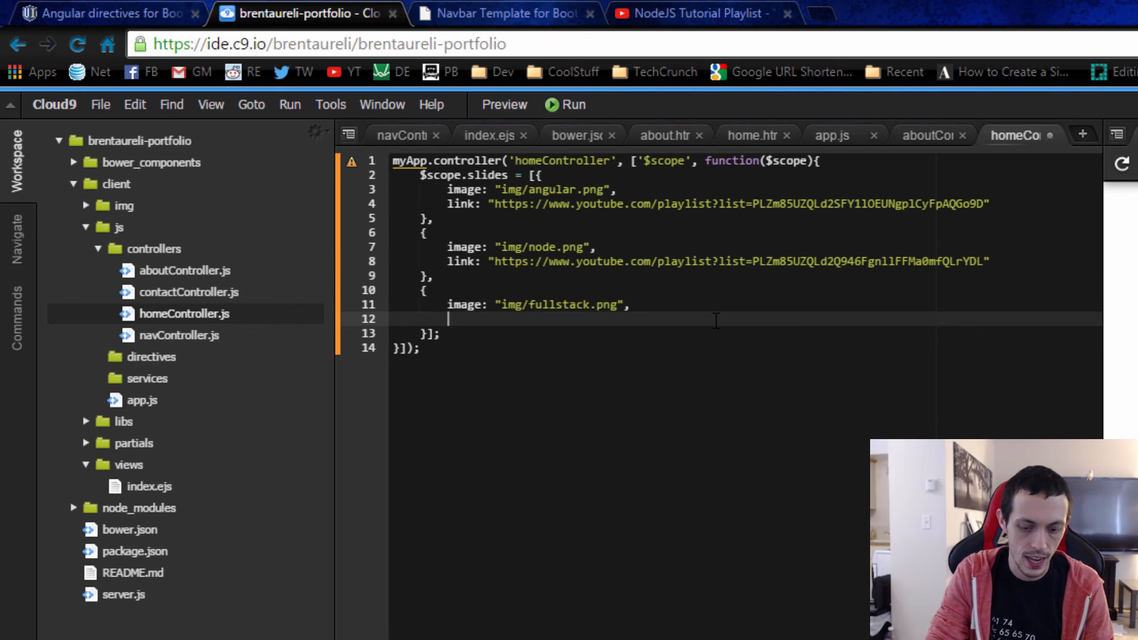
type("link: \"")
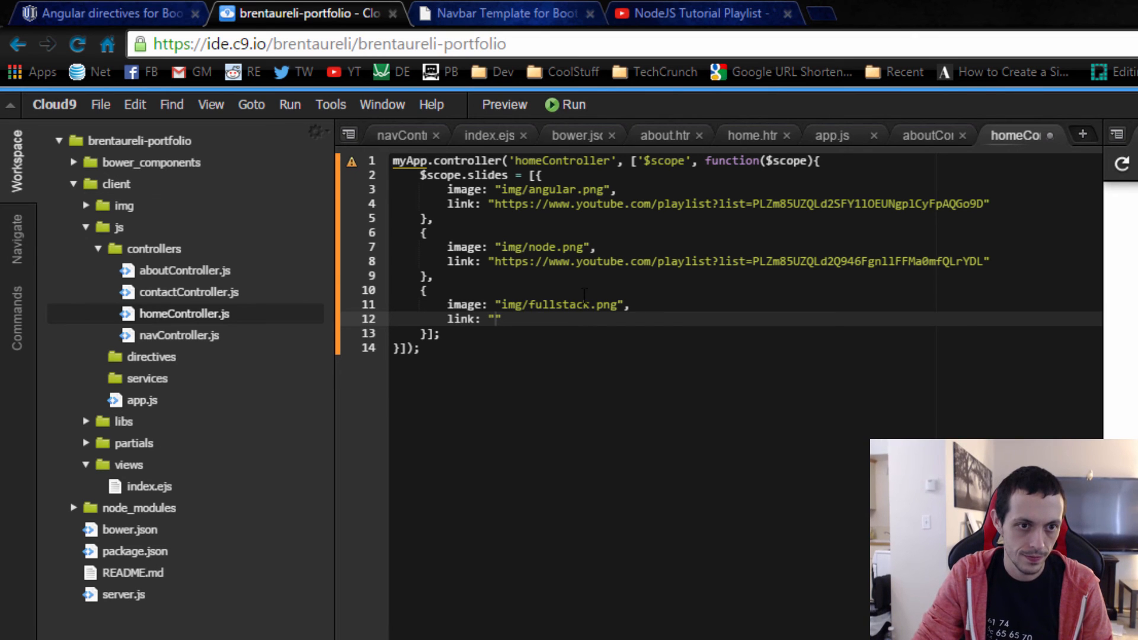
type("https://www.youtube.com/playlist?list=PLZm85UZQLd2RyFN1IQWuOk8gBt0aJHE1F")
type("$s")
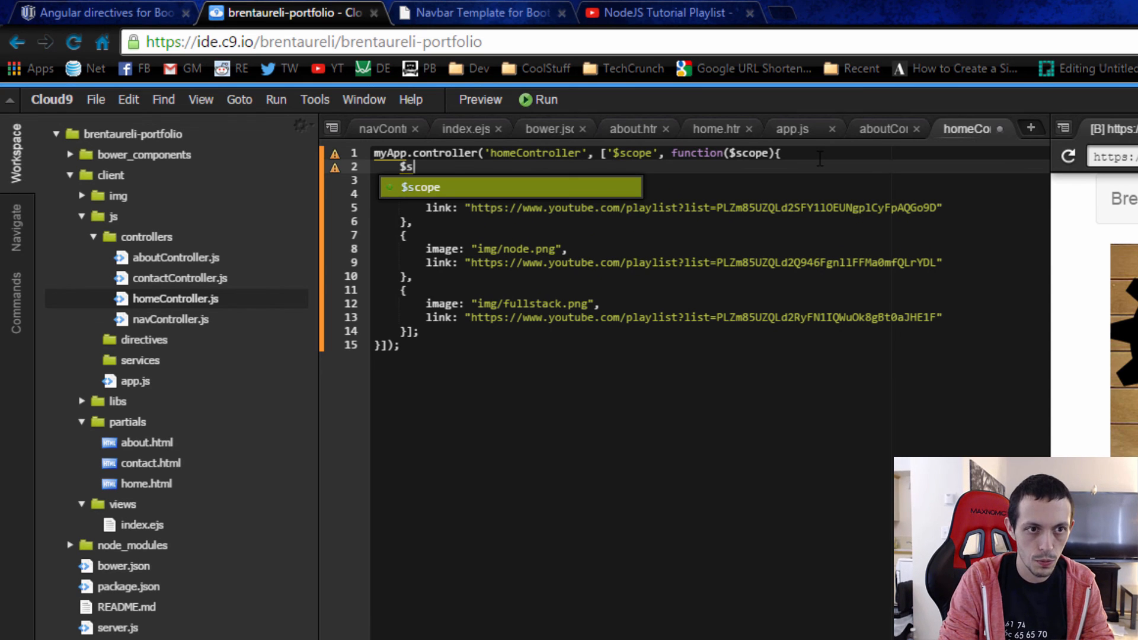
Step: Add $scope.myInterval = 4000; above the slides in homeController.js so the preview auto-rotates
type(".myInterval =")
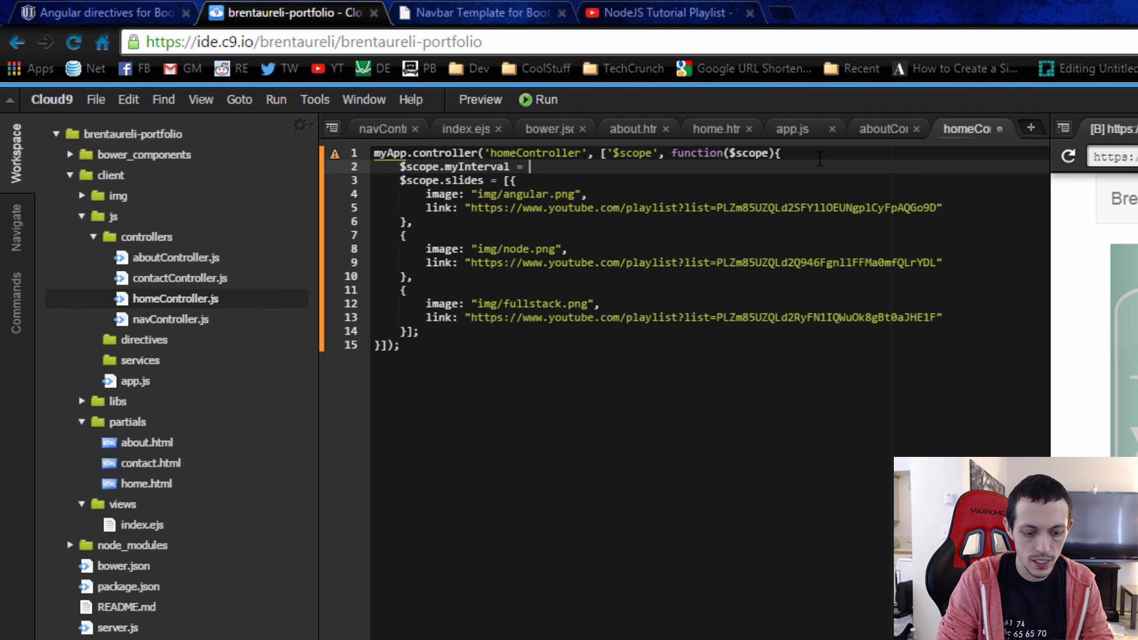
type("4000;")
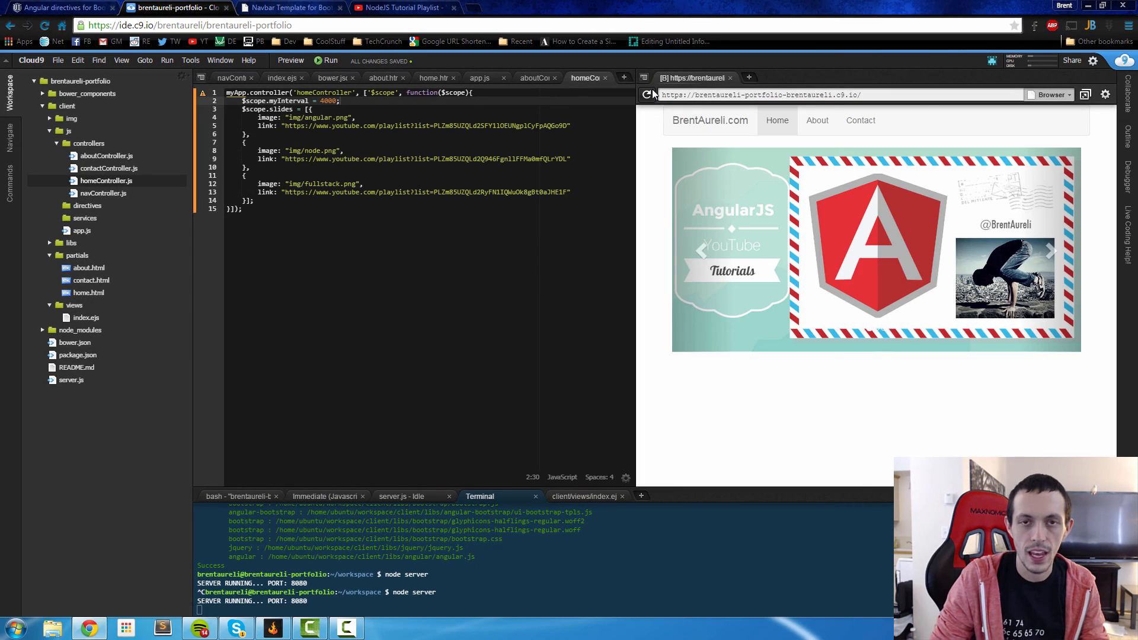
mouse_move(885, 289)
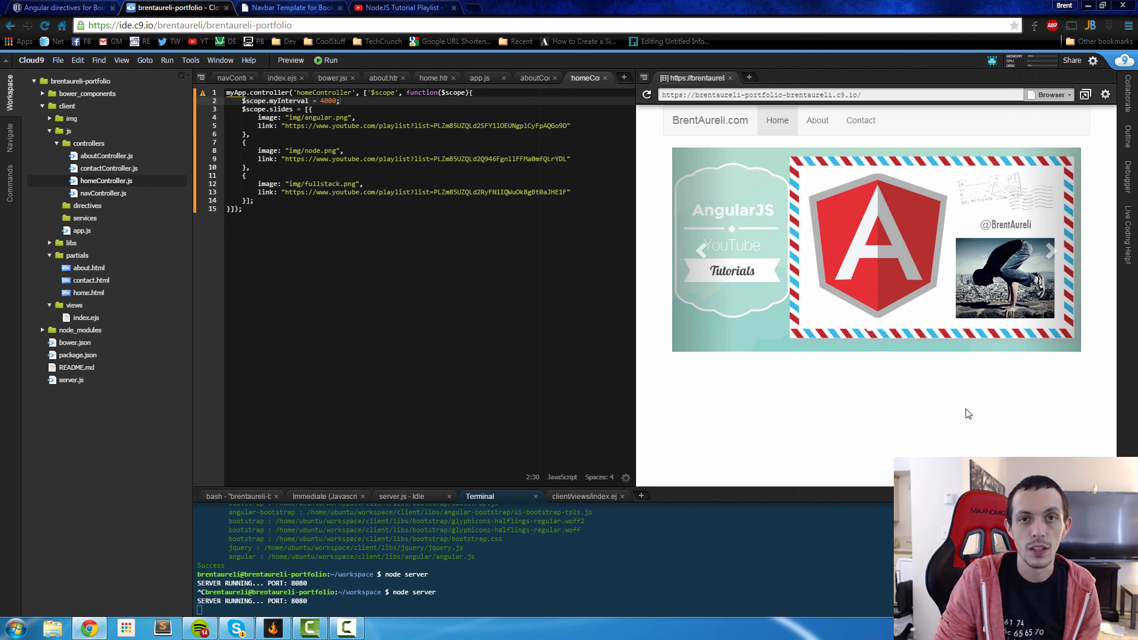
mouse_move(900, 419)
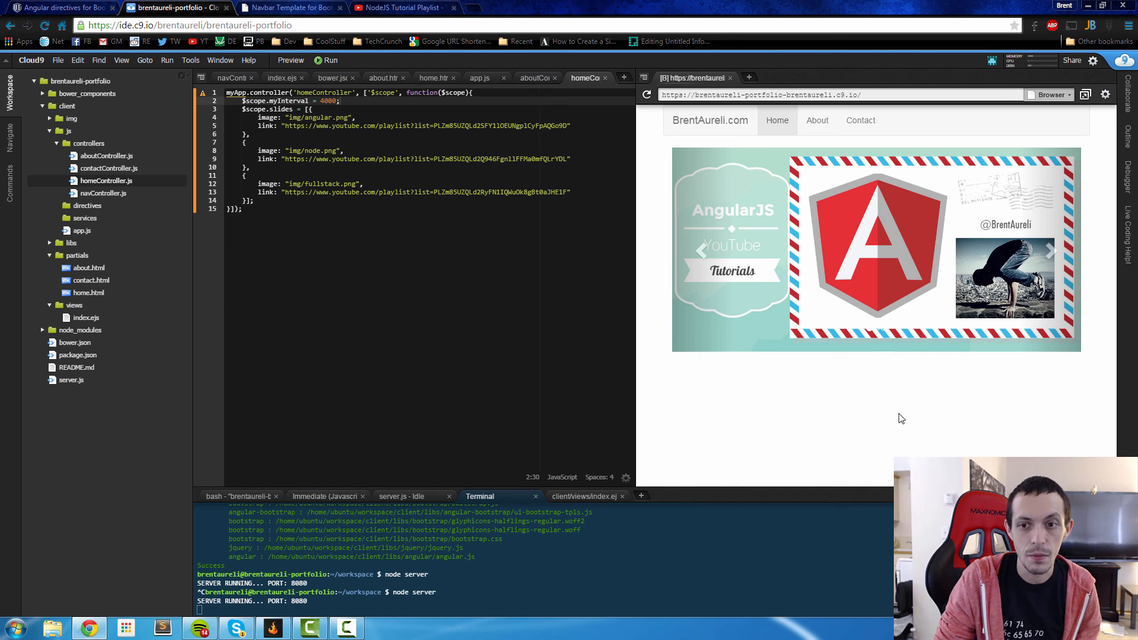